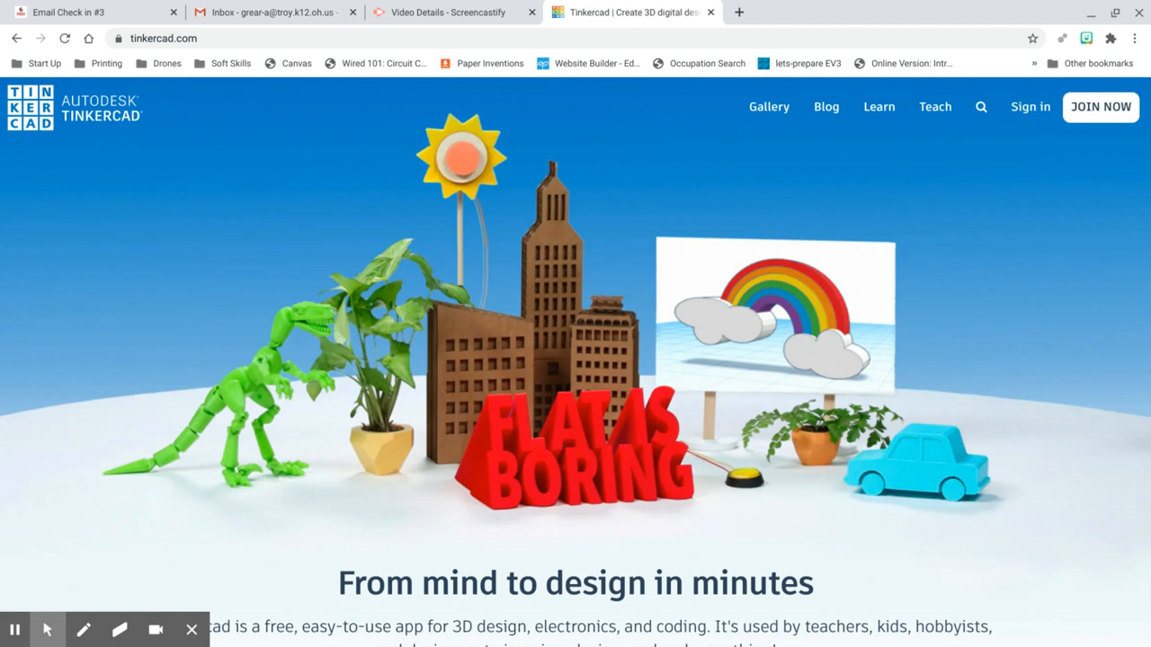
mouse_move(583, 479)
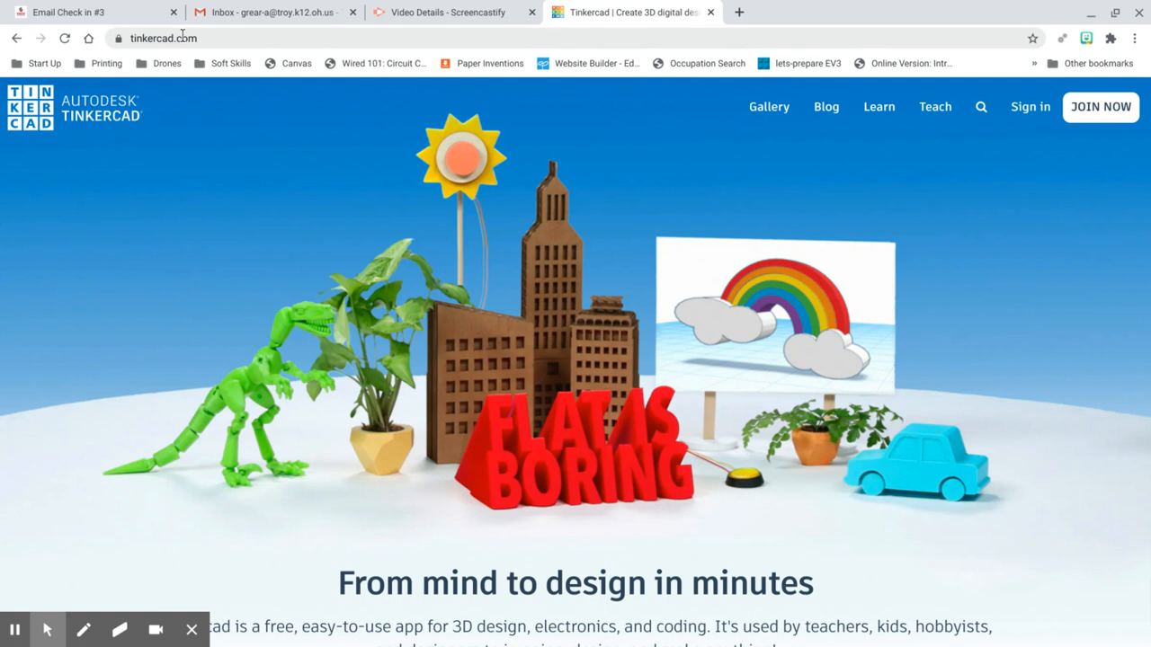
Reach tinkercad.com via the Tinkercad logo on the grearengineer.com Pre-Engineering site
left_click(918, 11)
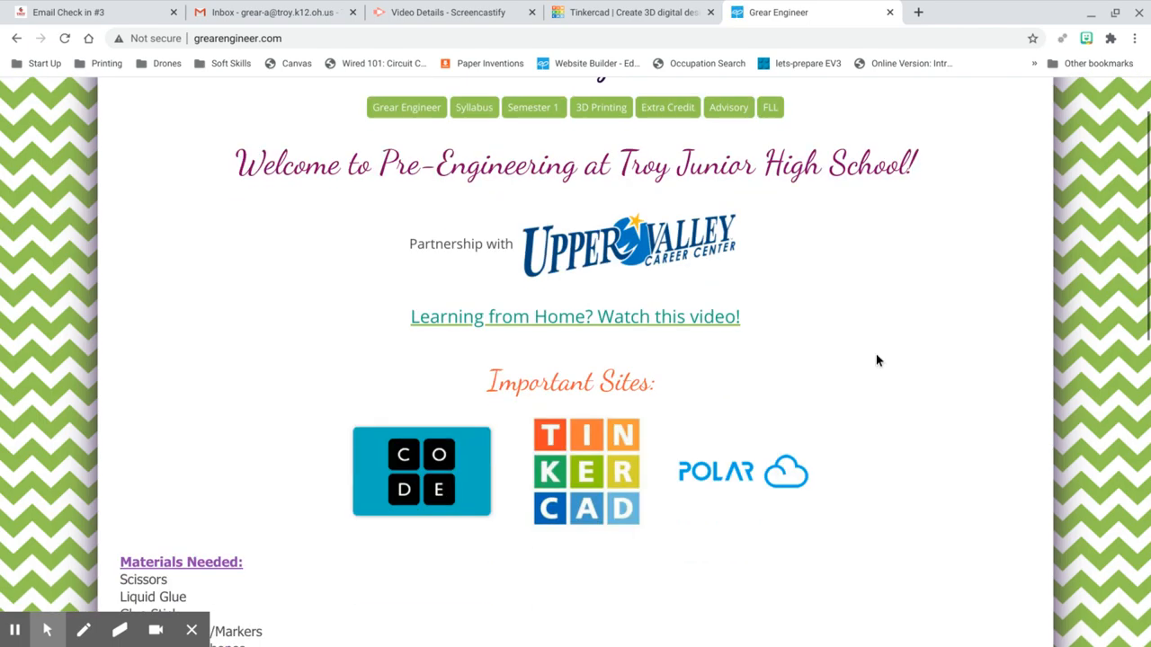
mouse_move(615, 464)
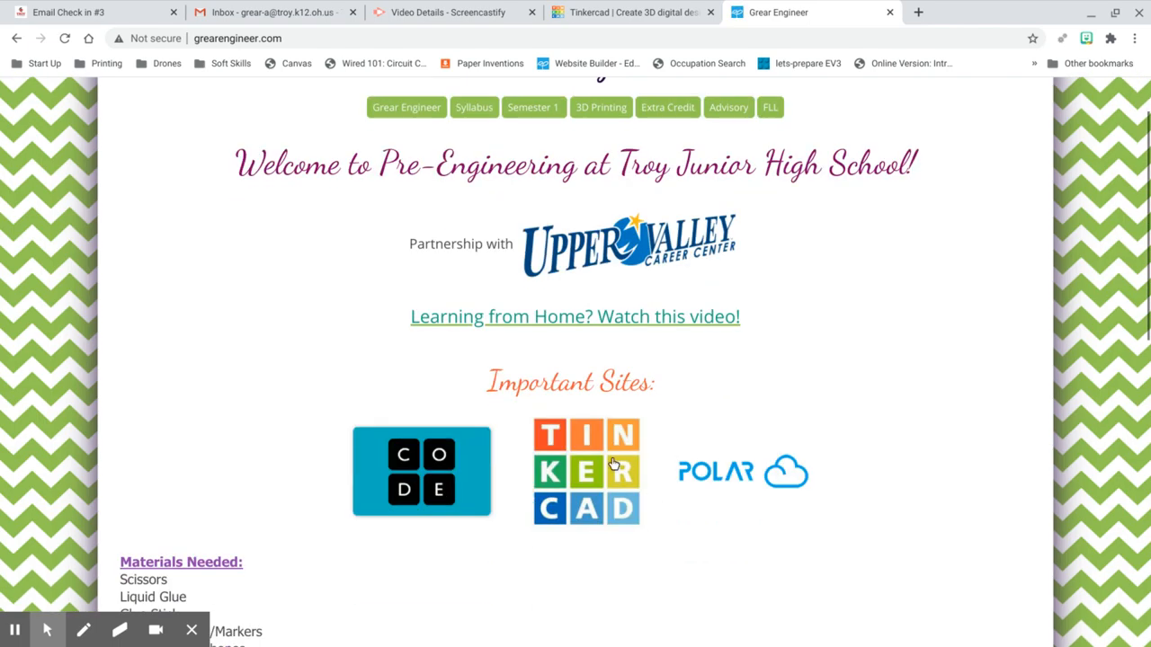
left_click(629, 10)
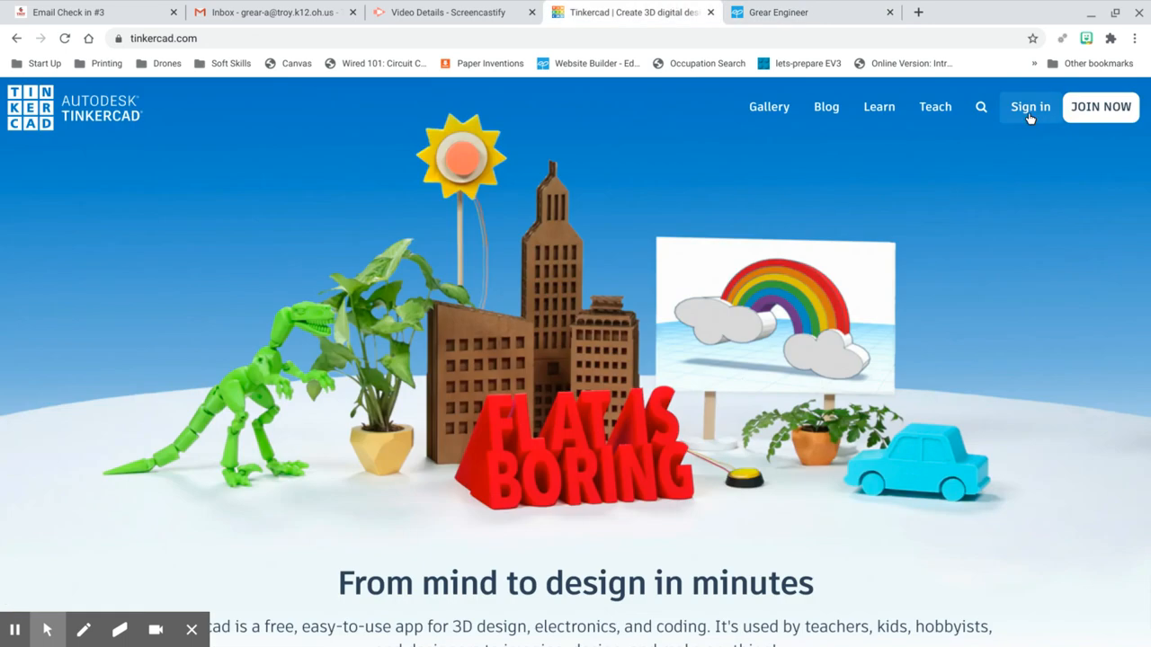
Sign in to the Tinkercad dashboard and dismiss the Lesson Plans banner
left_click(1028, 108)
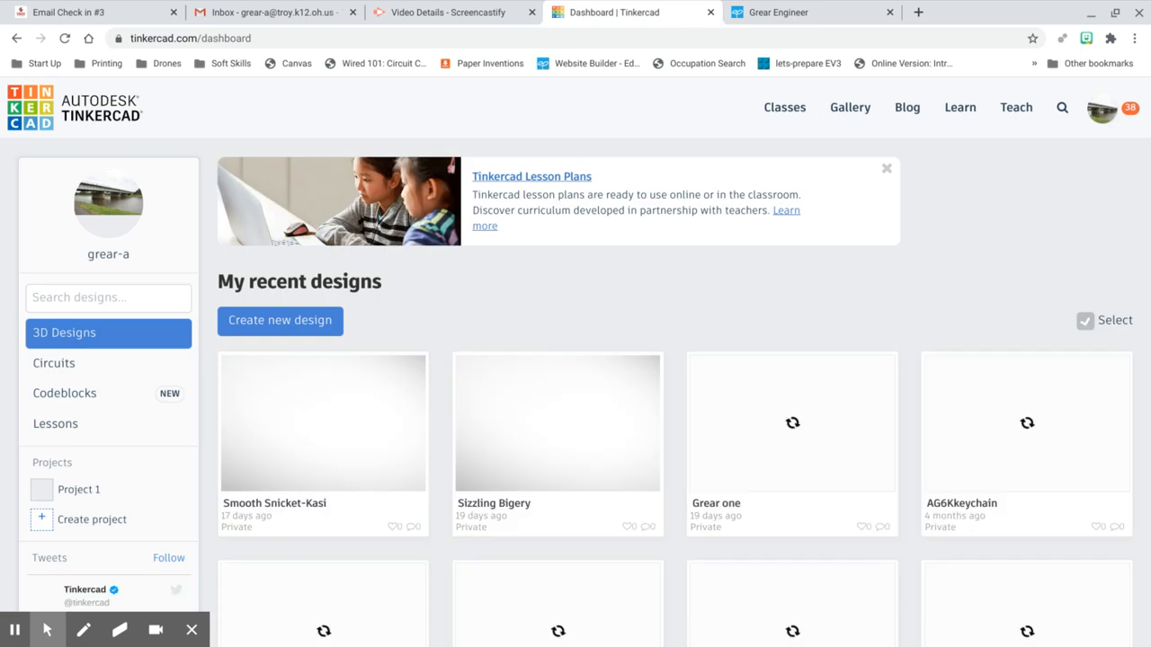
left_click(885, 169)
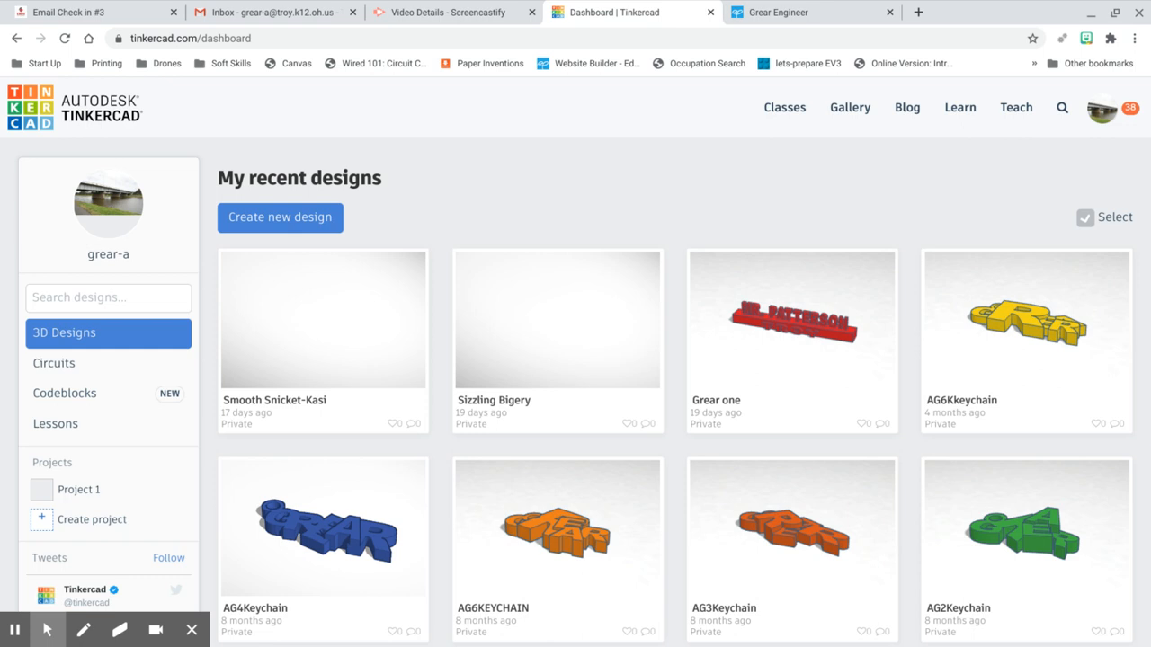
mouse_move(475, 173)
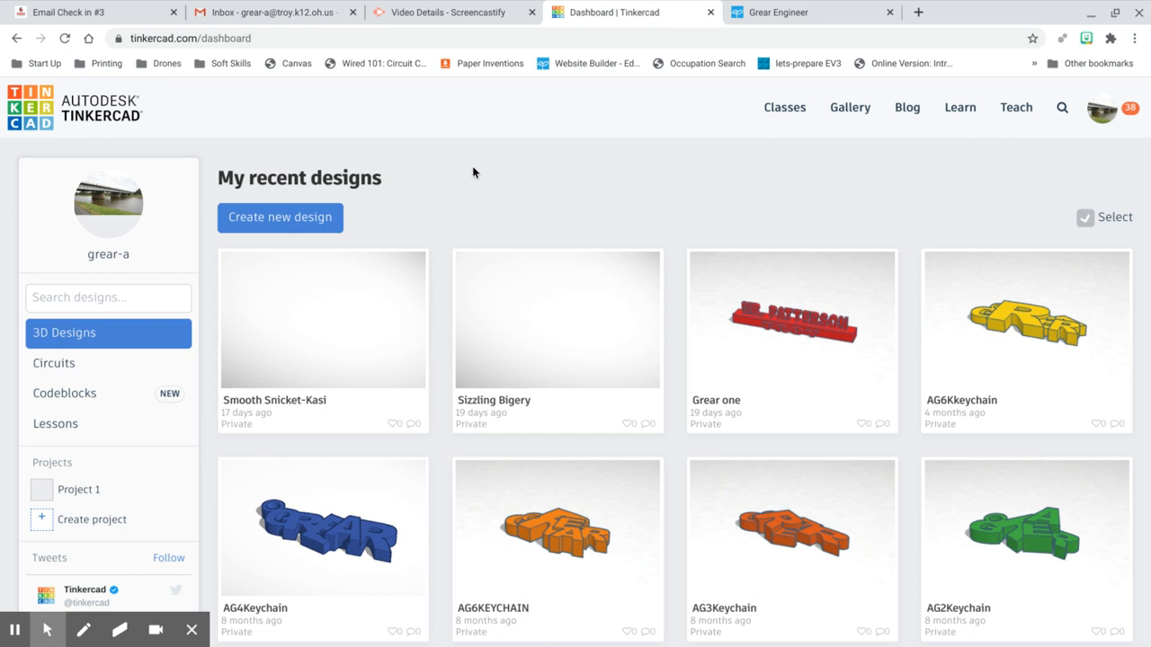
mouse_move(971, 140)
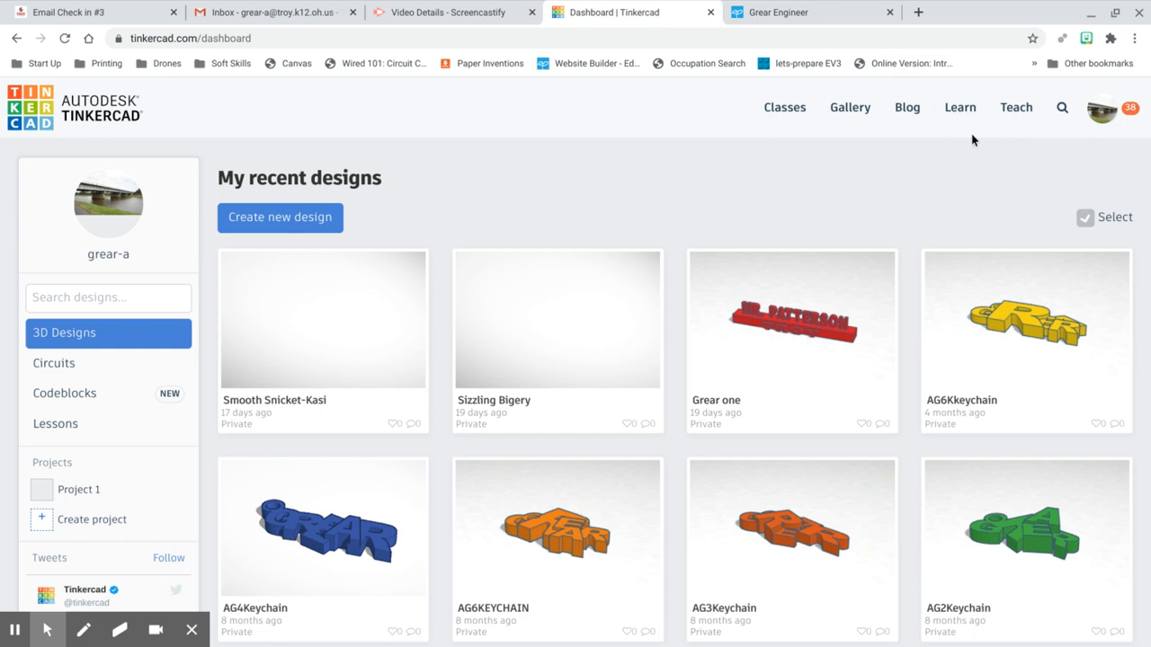
From Learn, show the Starters listing and bring up the complete 3D Starters gallery
left_click(960, 108)
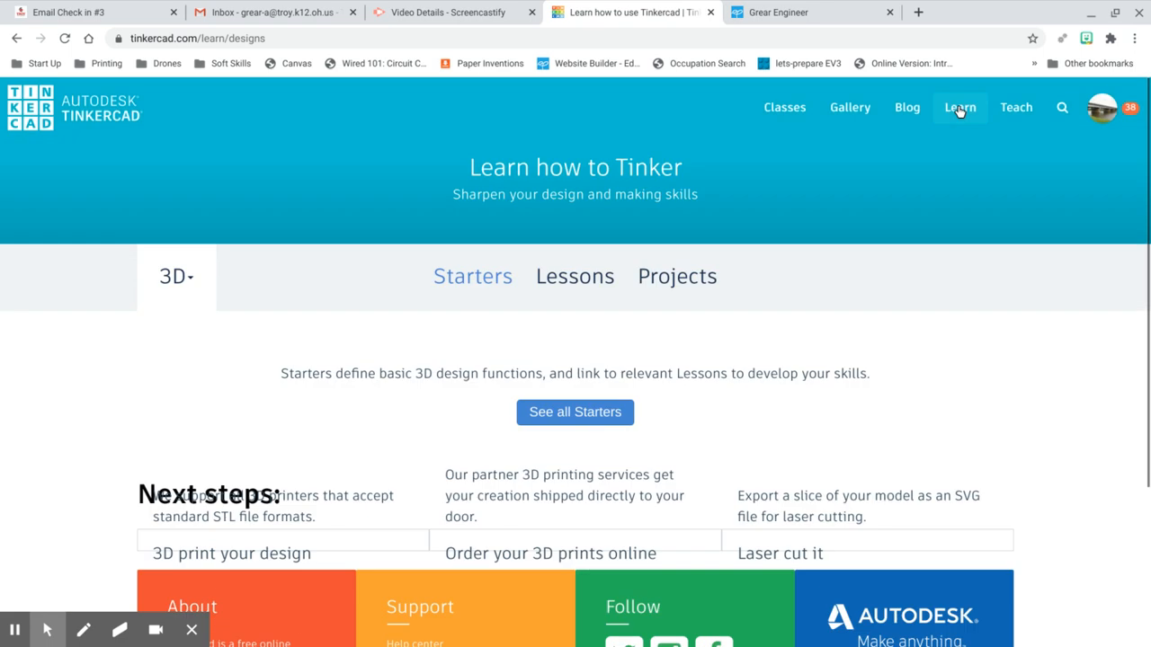
left_click(471, 277)
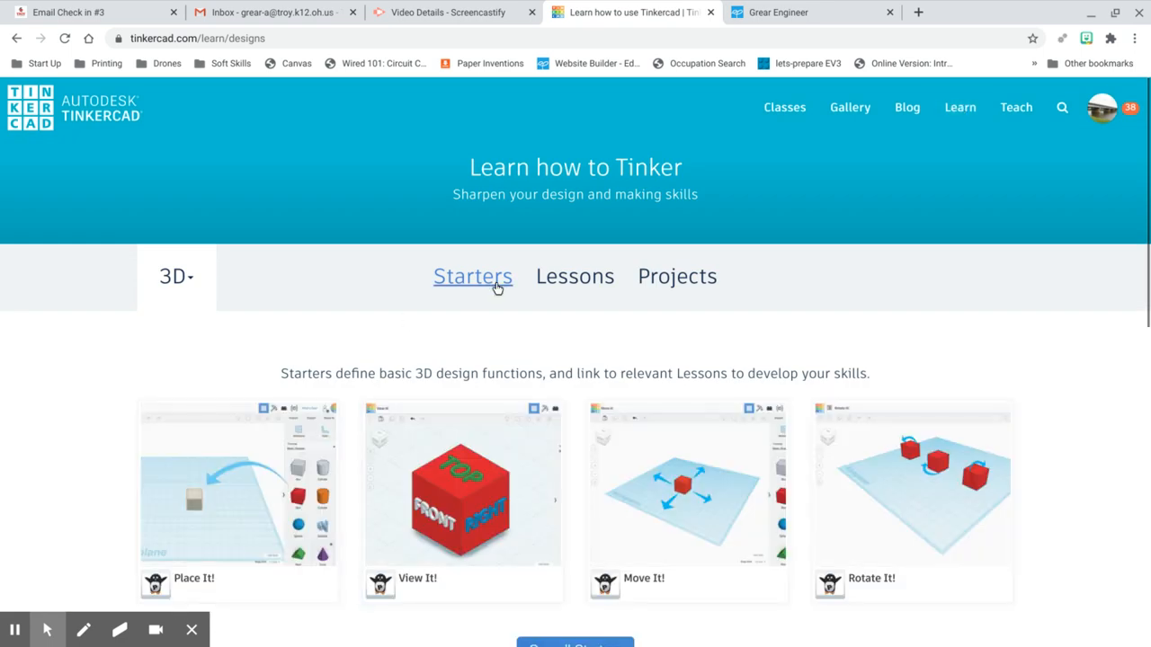
scroll("down", 3)
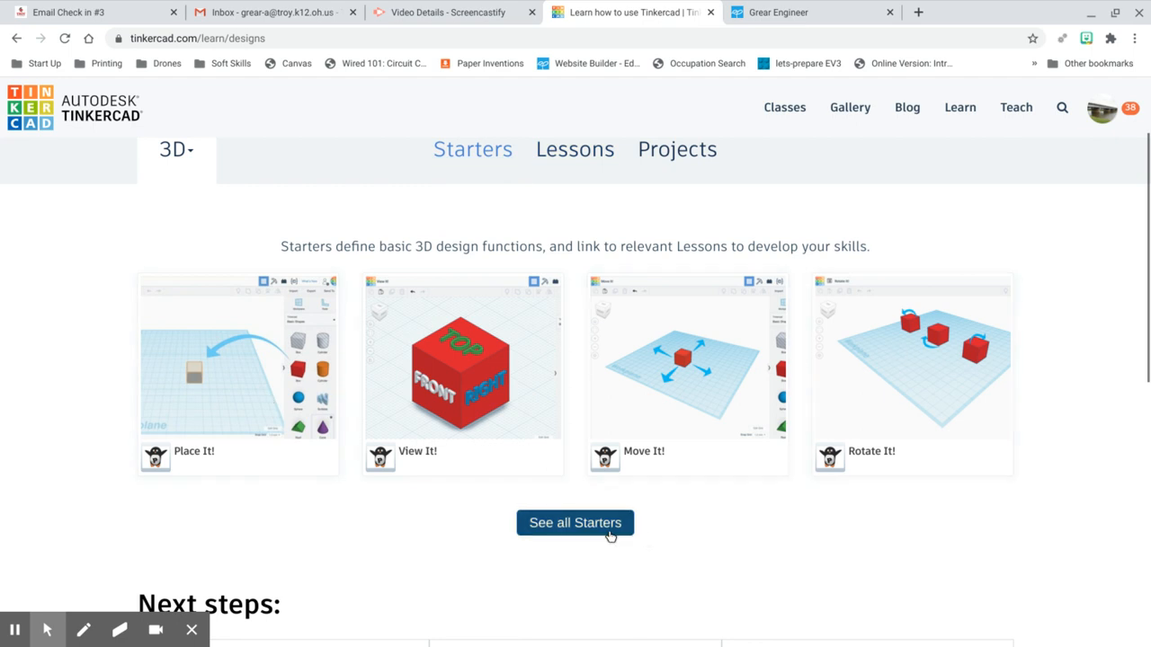
left_click(575, 522)
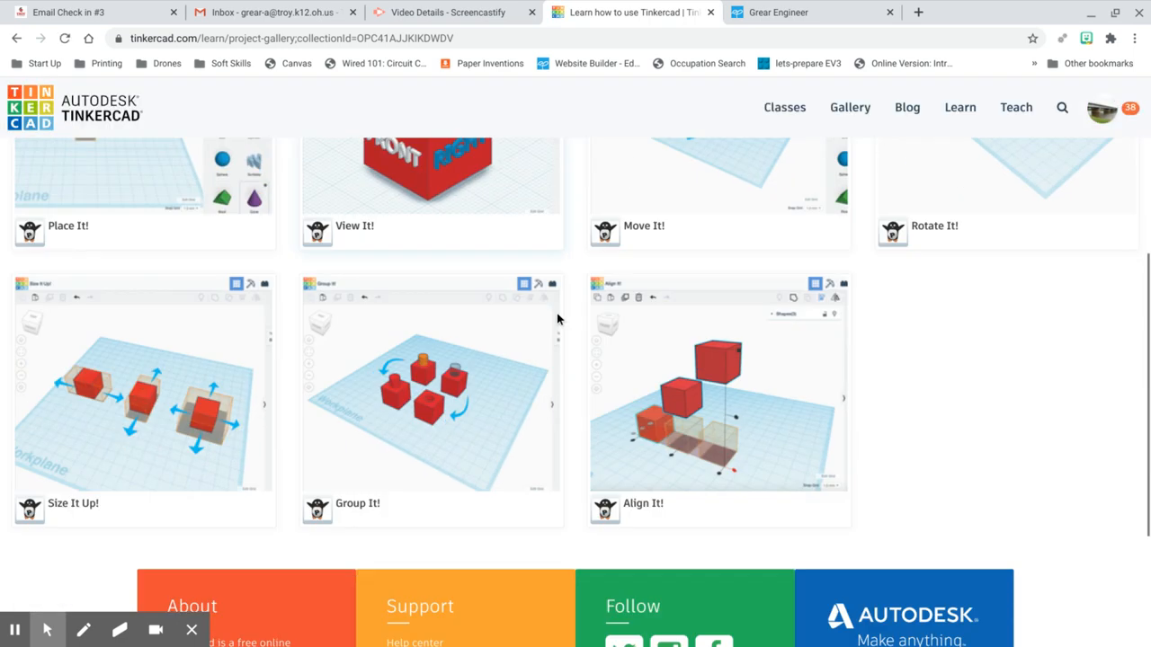
scroll("down", 3)
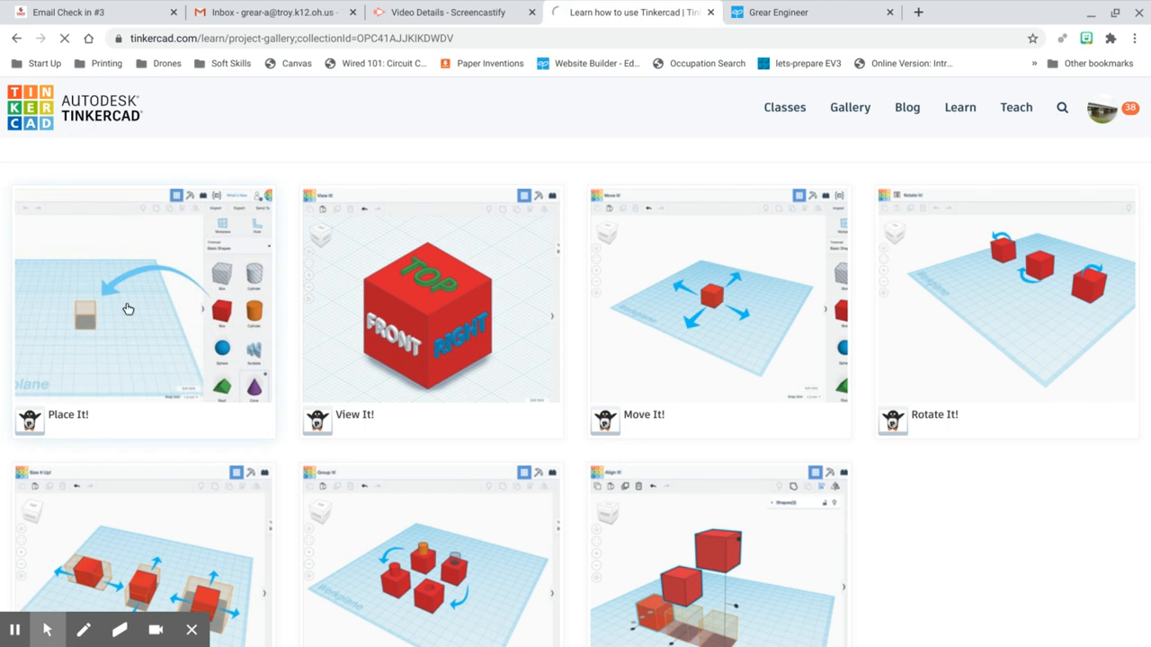
Start the Place It! starter and go back to its step 1/2 instructions
left_click(144, 306)
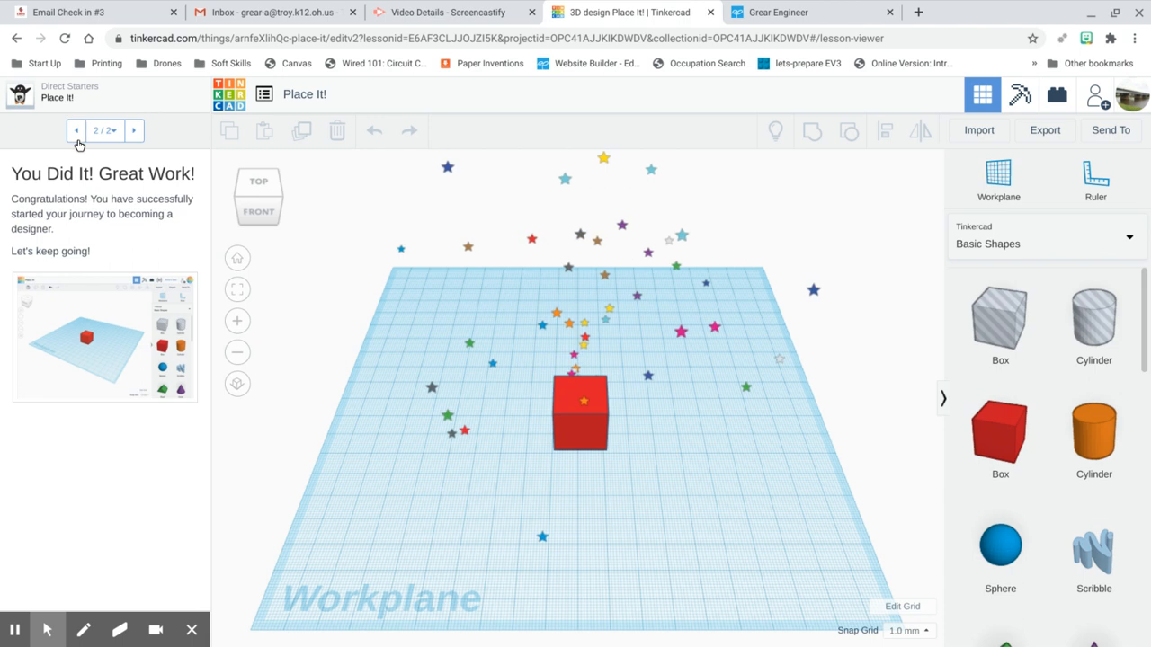
left_click(76, 129)
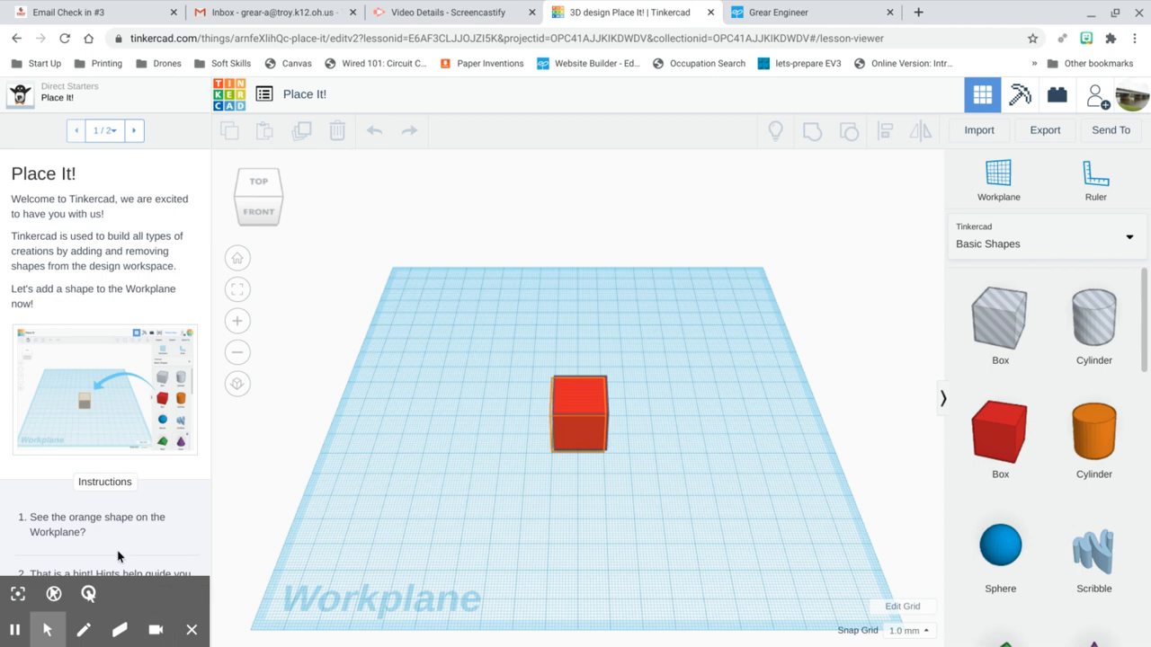
scroll("down", 3)
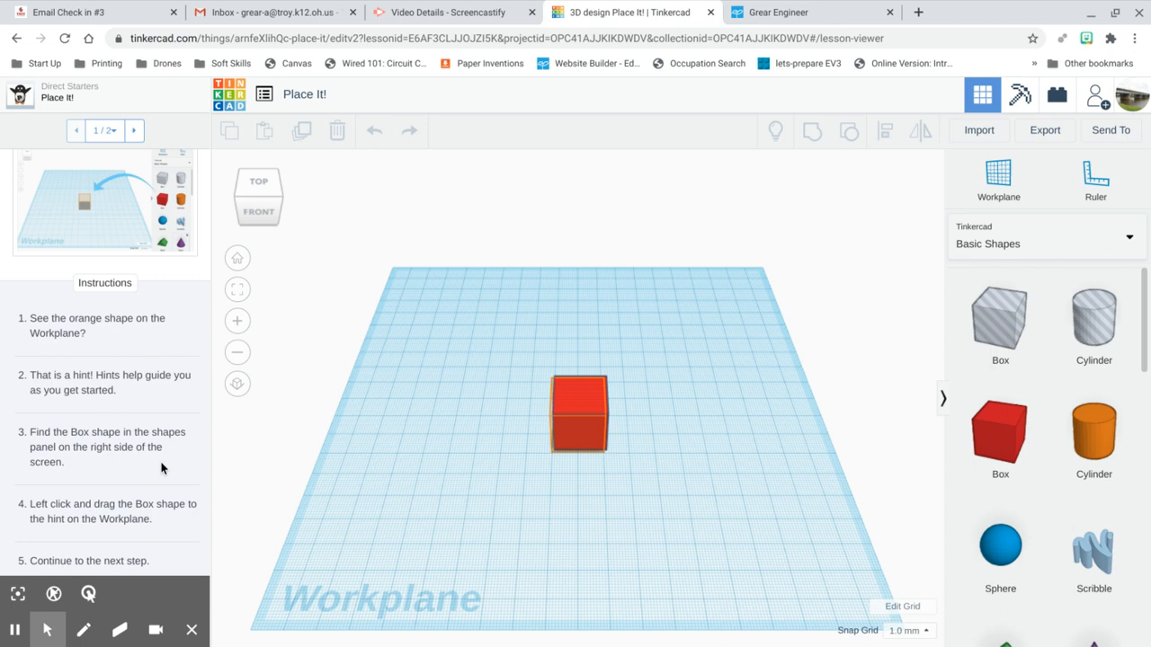
mouse_move(180, 525)
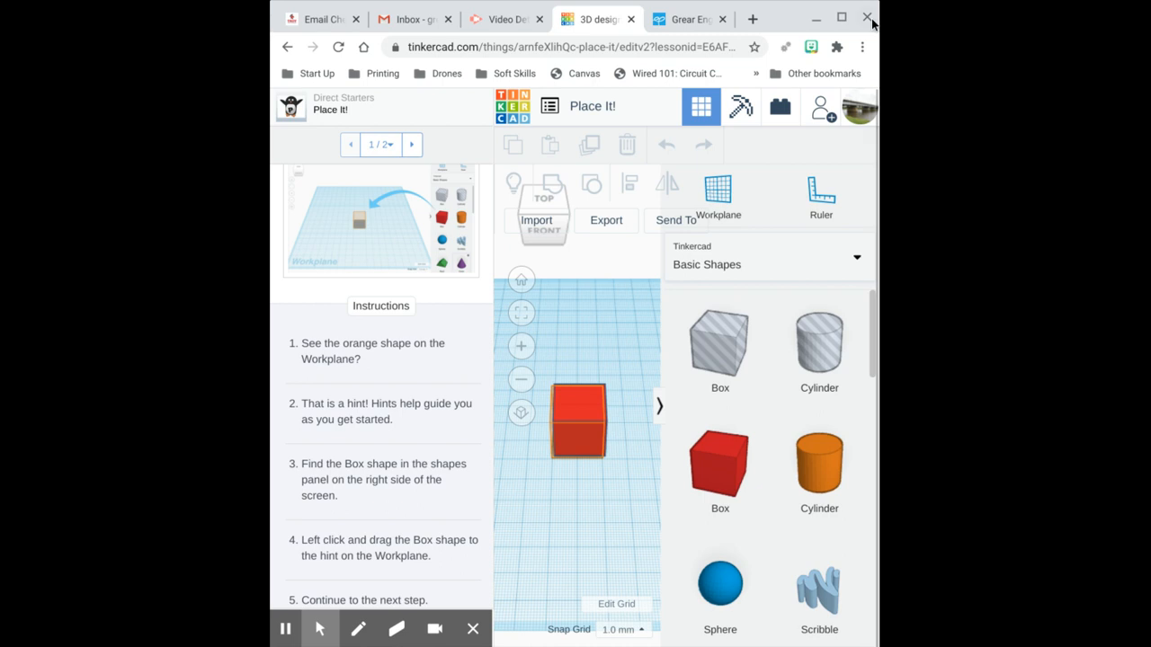
Maximize the browser and place a Box from Basic Shapes onto the orange hint outline
left_click(842, 18)
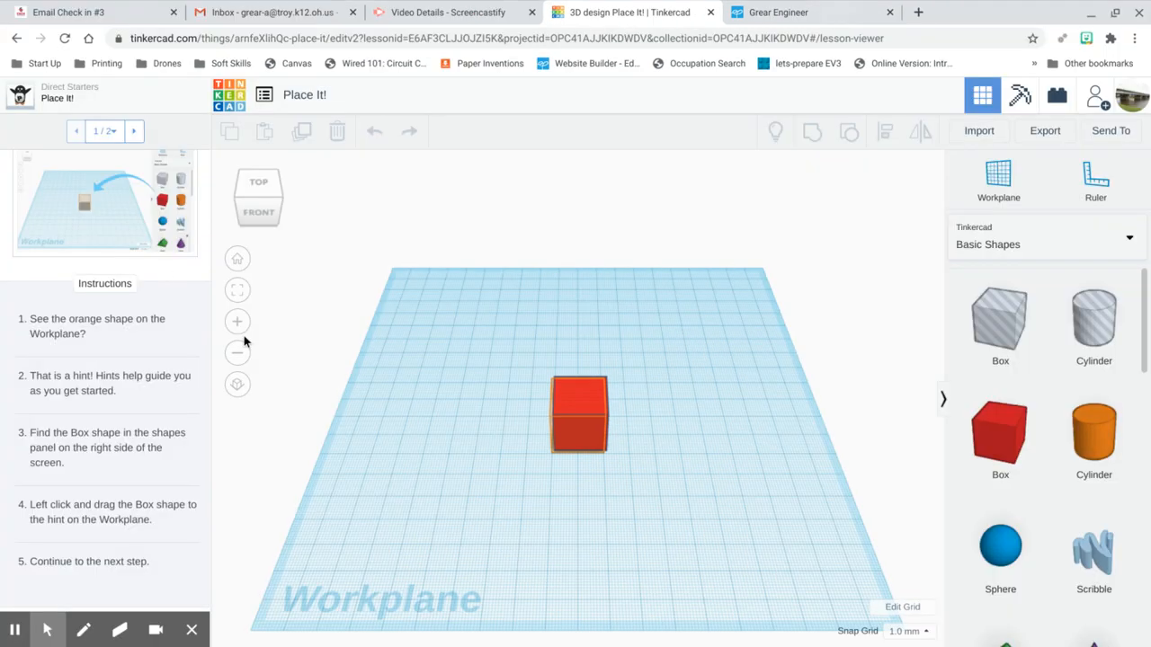
mouse_move(608, 421)
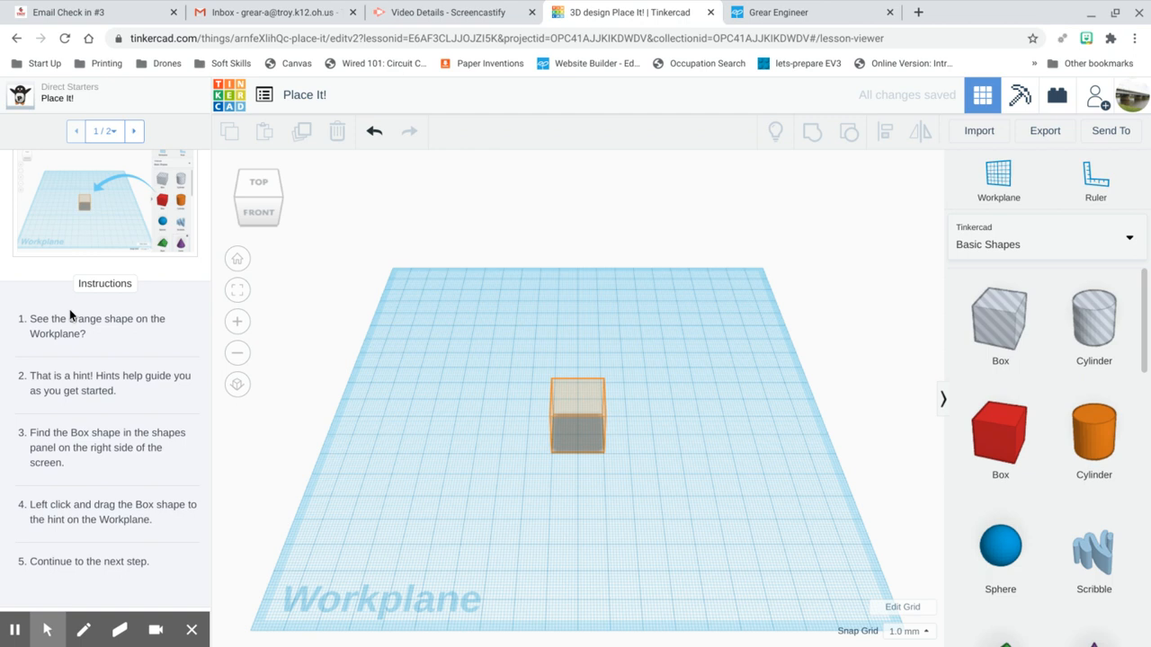
mouse_move(123, 397)
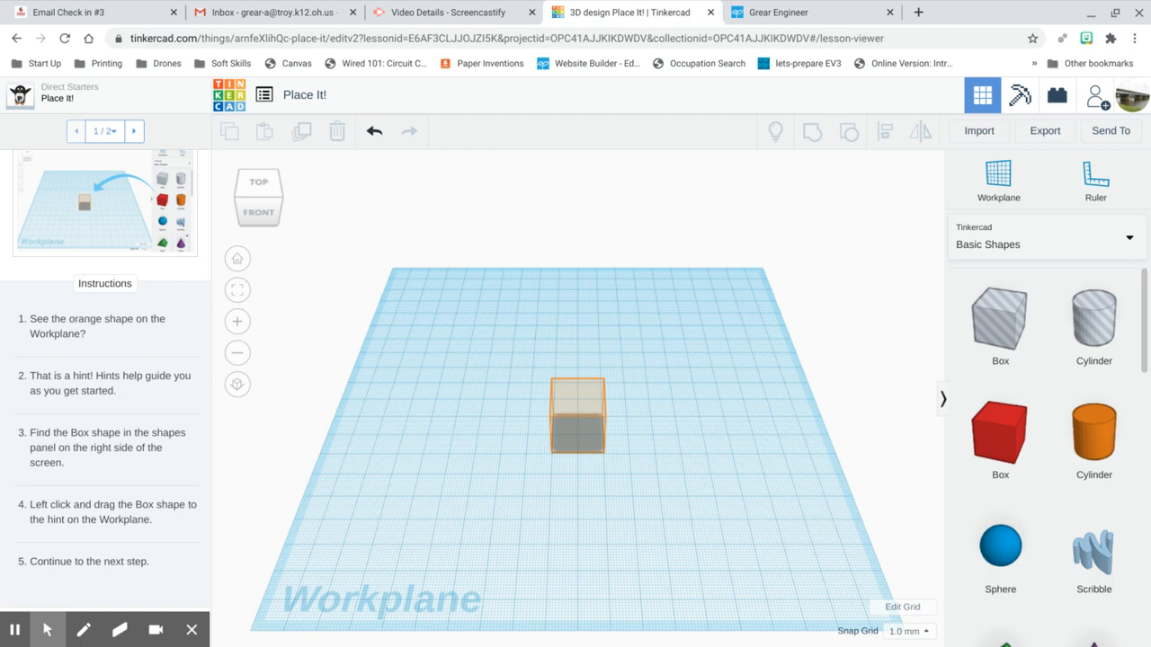
mouse_move(117, 460)
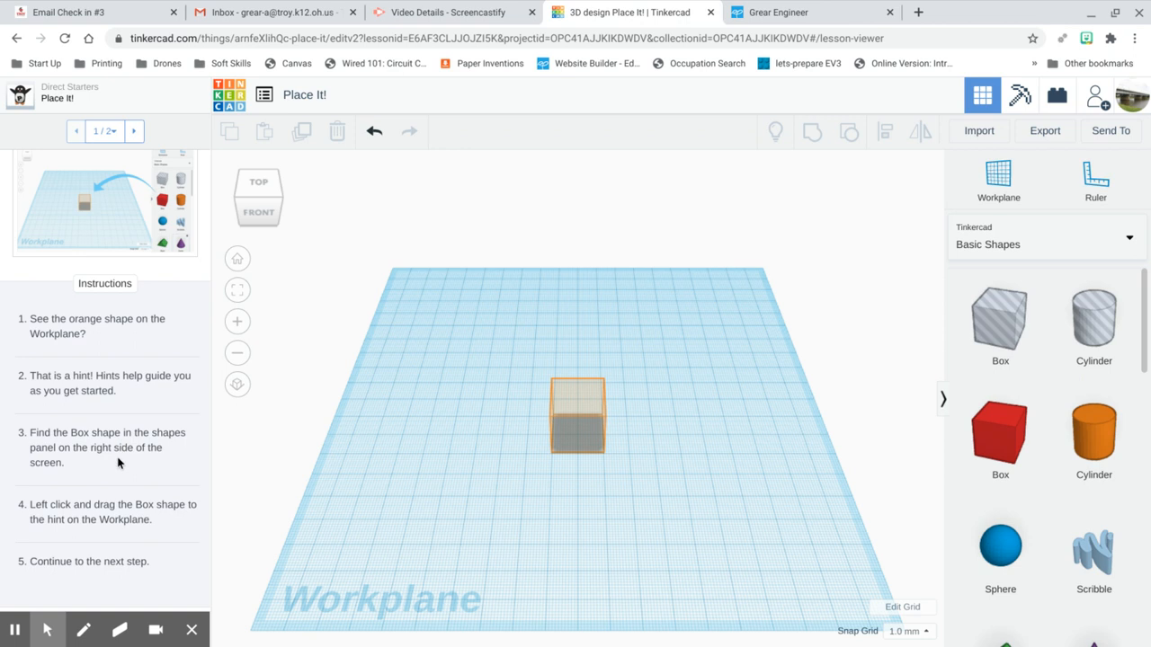
mouse_move(525, 421)
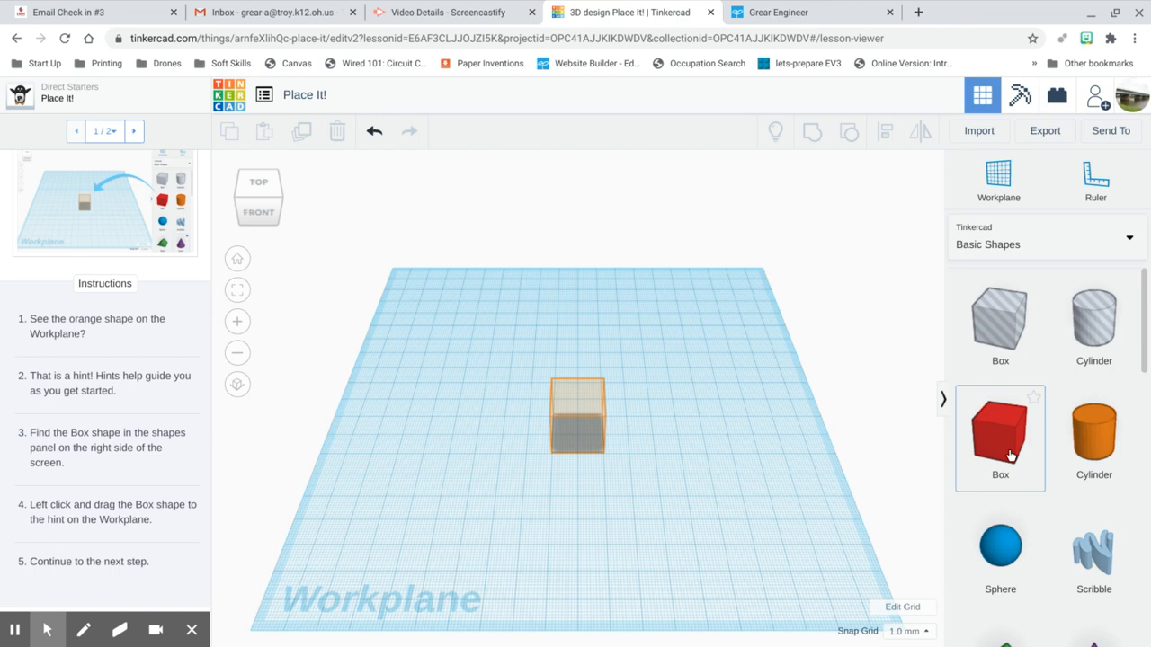
mouse_move(944, 450)
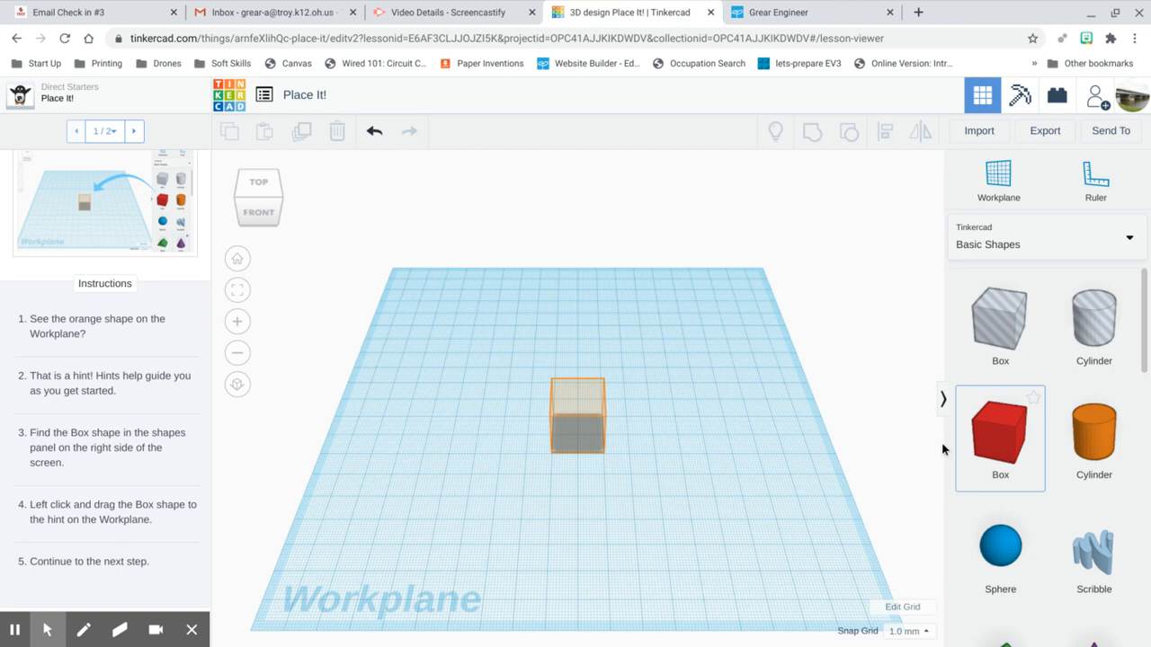
left_click(578, 417)
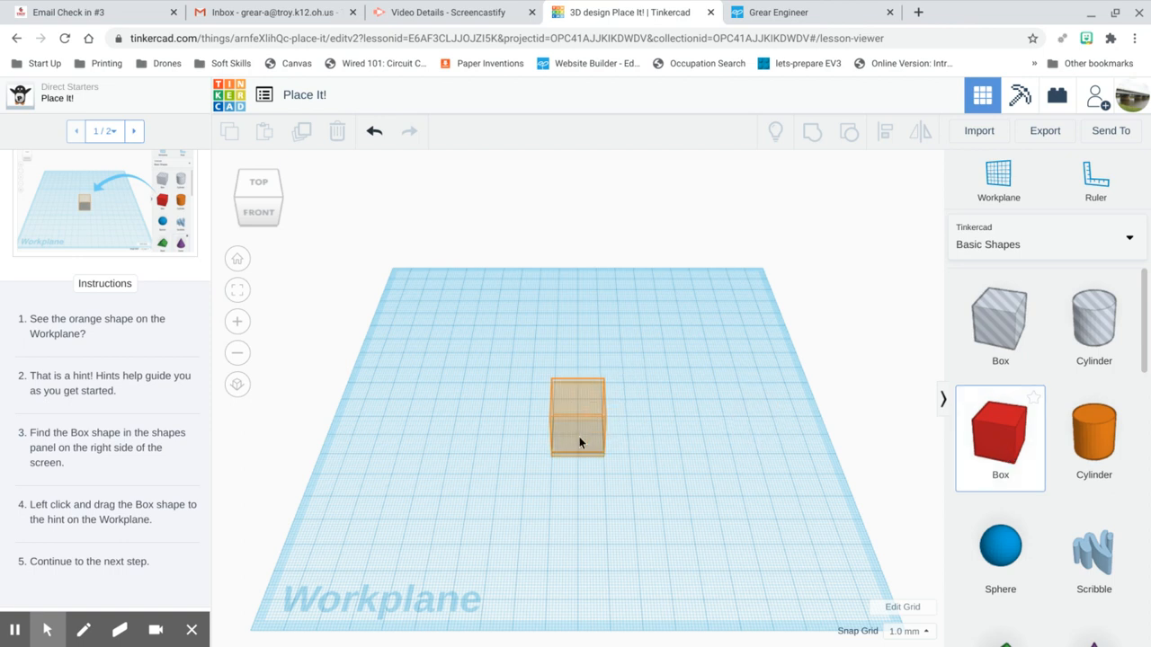
left_click(576, 417)
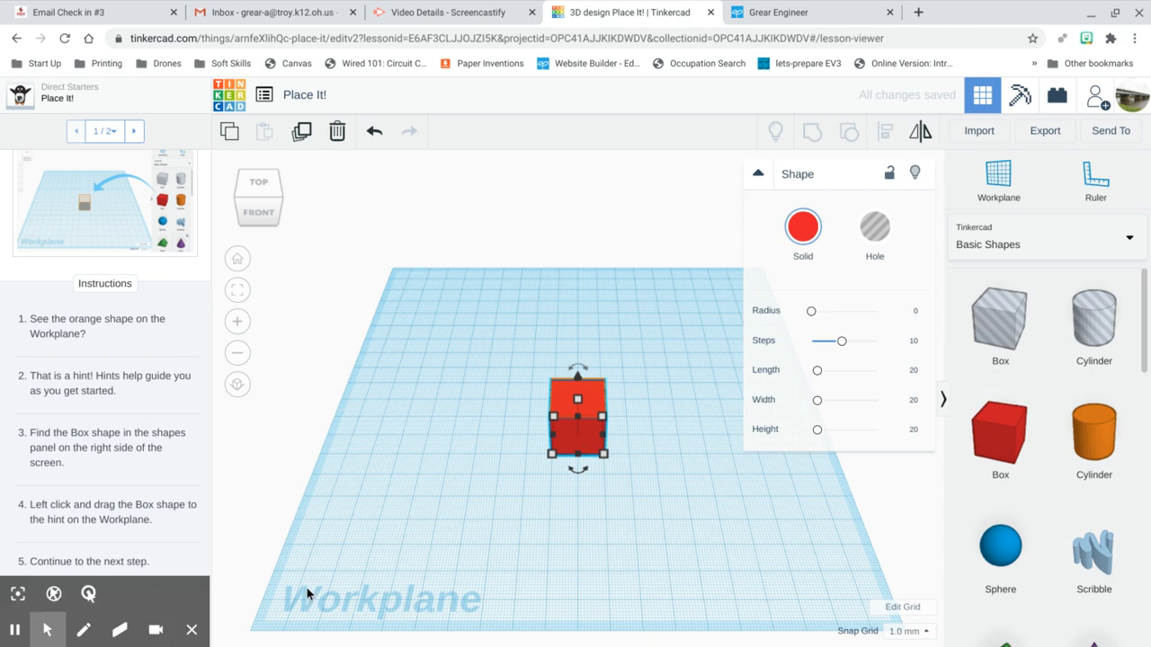
mouse_move(252, 493)
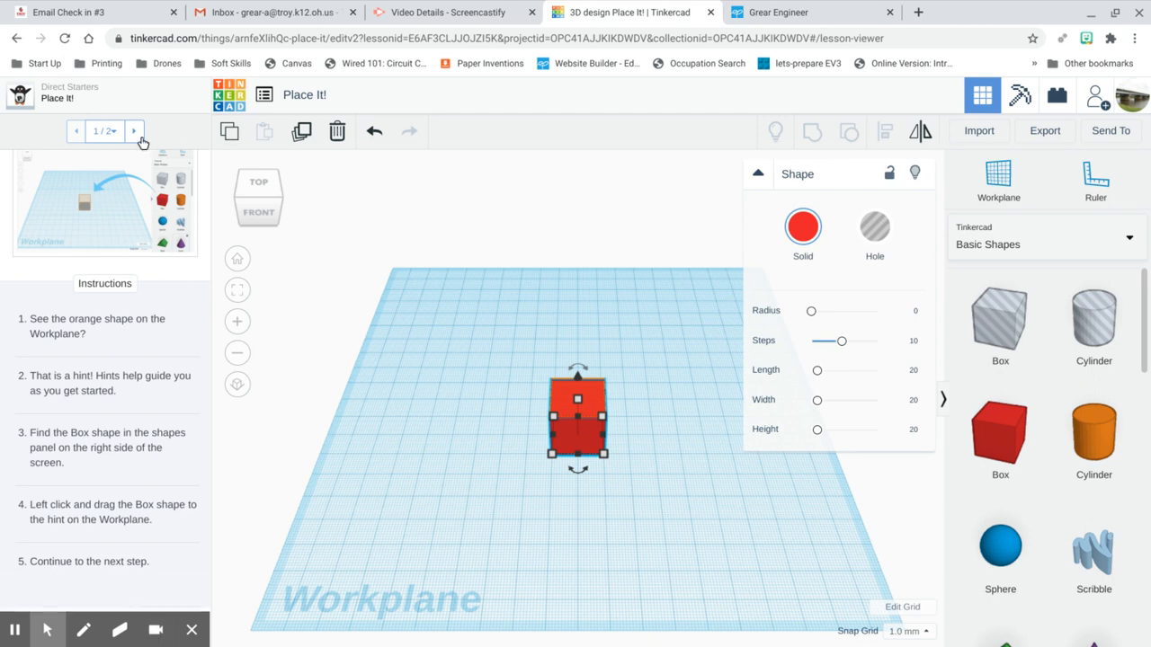
Finish Place It!, continue to View It!, then leave to the dashboard
left_click(133, 131)
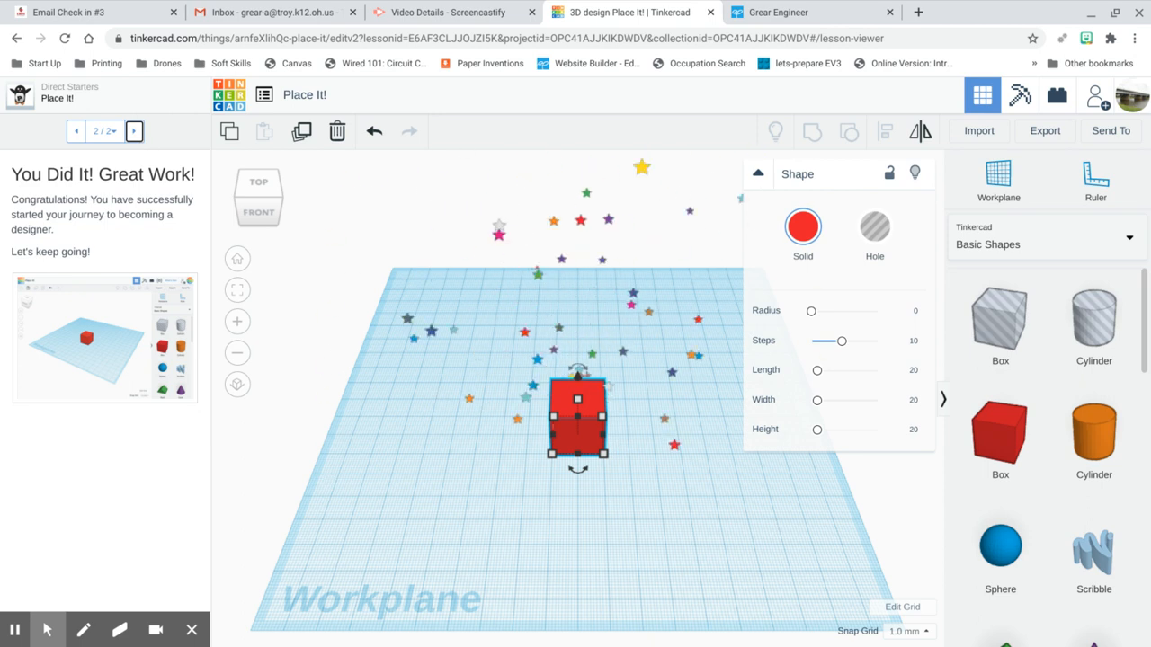
left_click(133, 129)
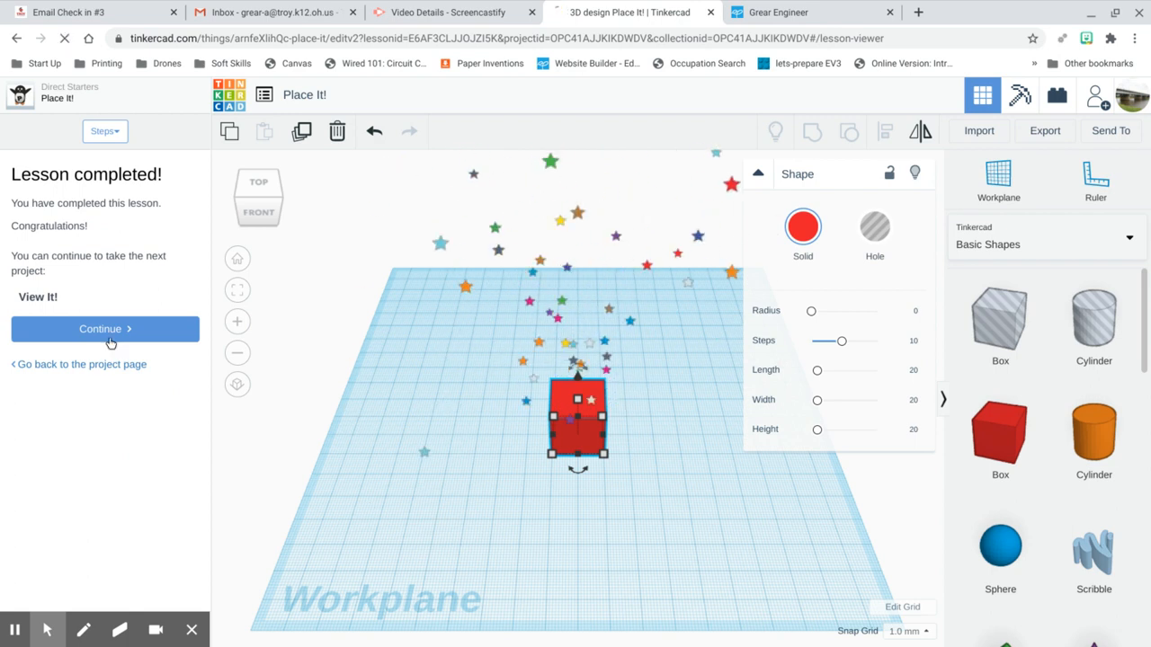
left_click(105, 327)
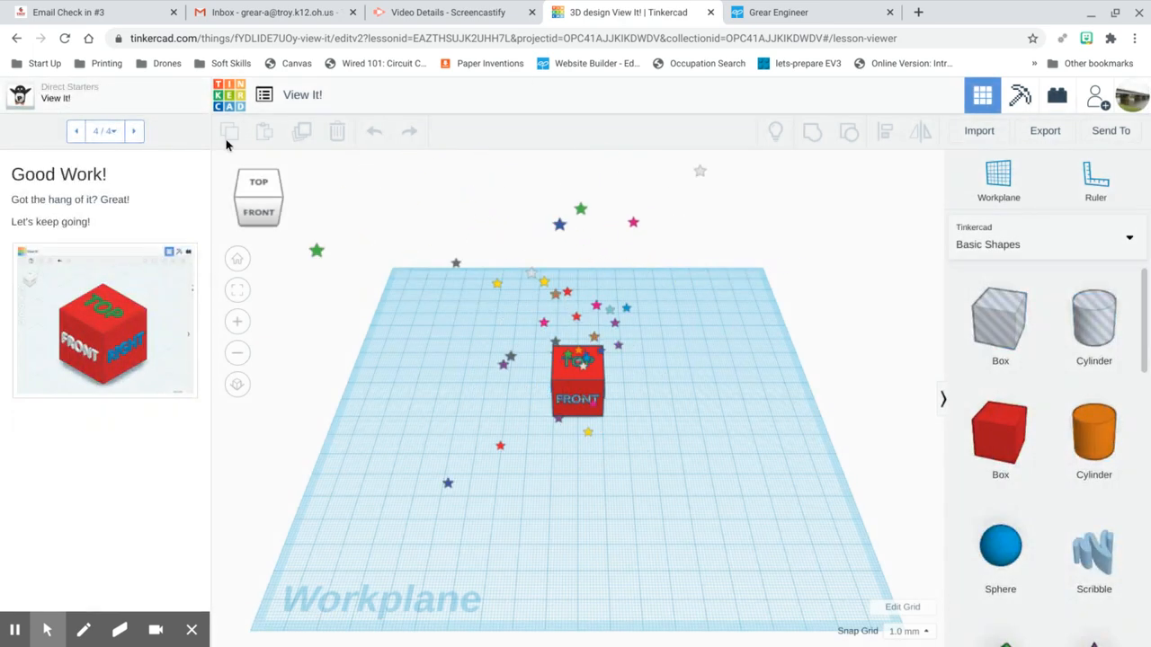
left_click(230, 94)
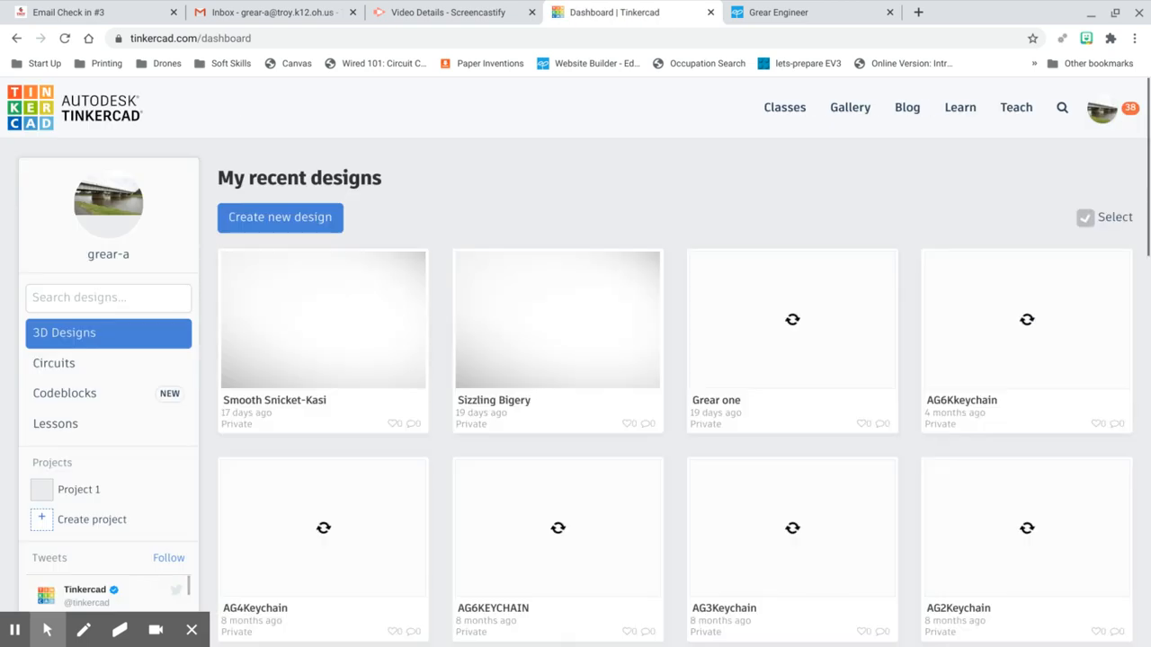
From Learn, show the full Direct Starters gallery scrolled down to Align It!
left_click(960, 107)
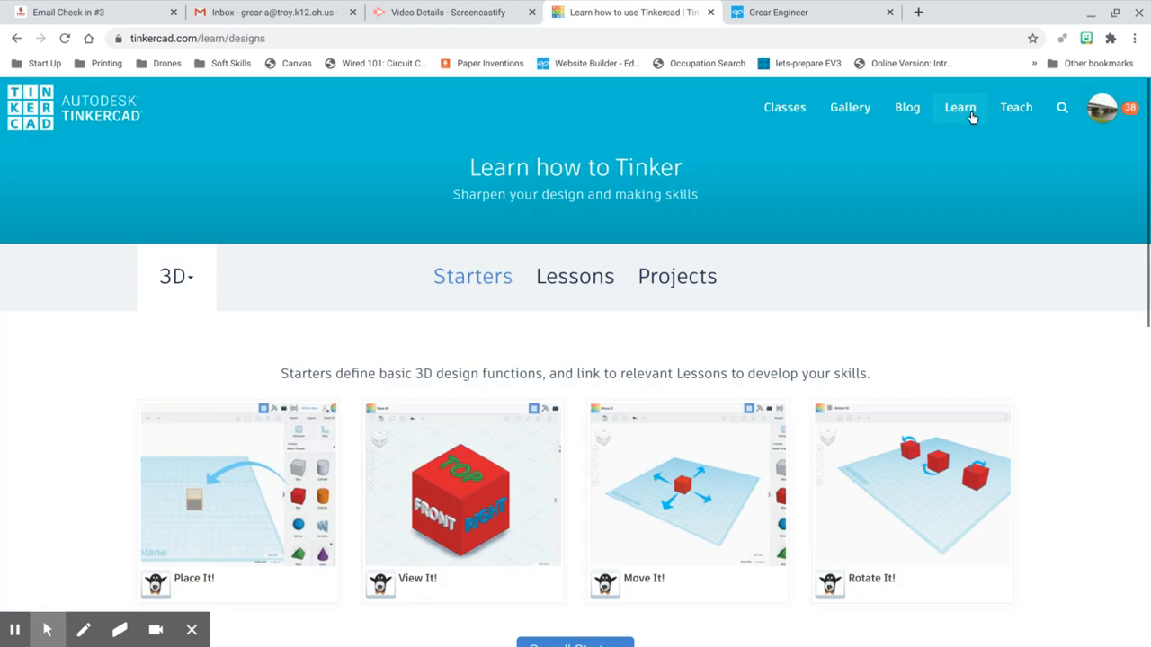
scroll("down", 3)
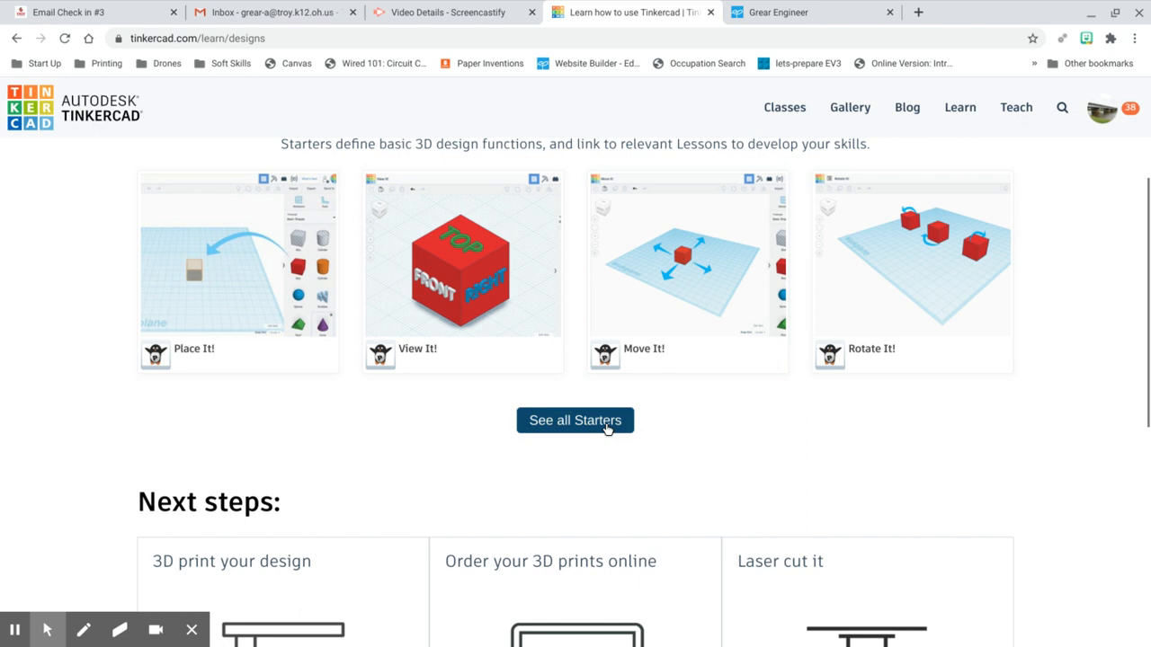
left_click(575, 421)
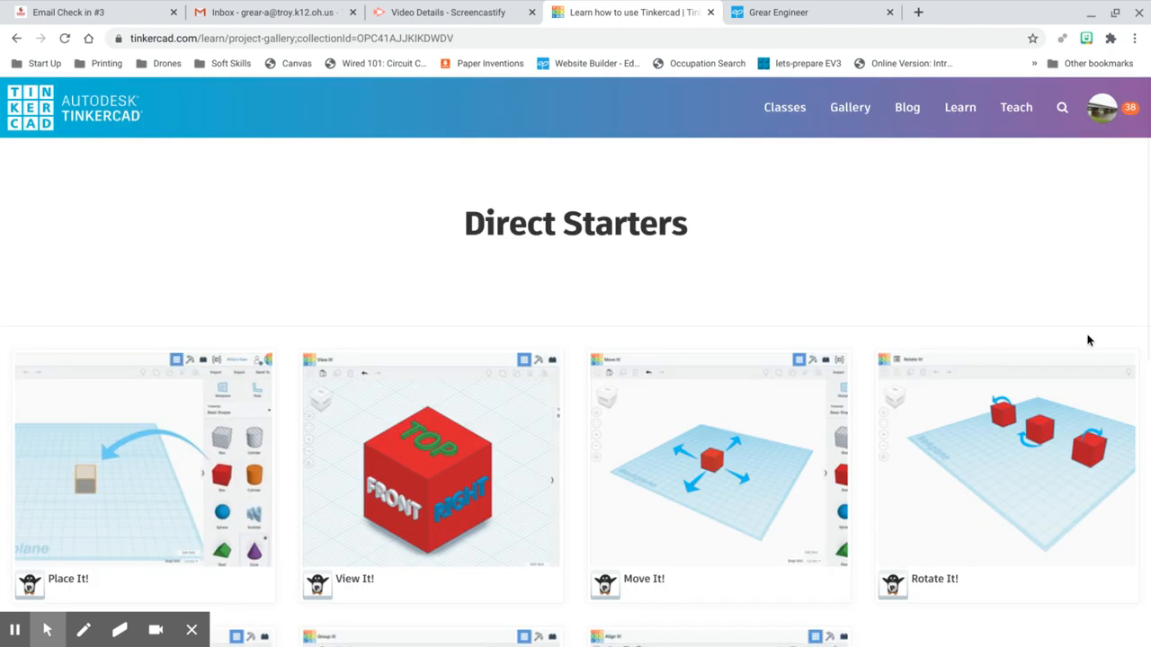
scroll("down", 3)
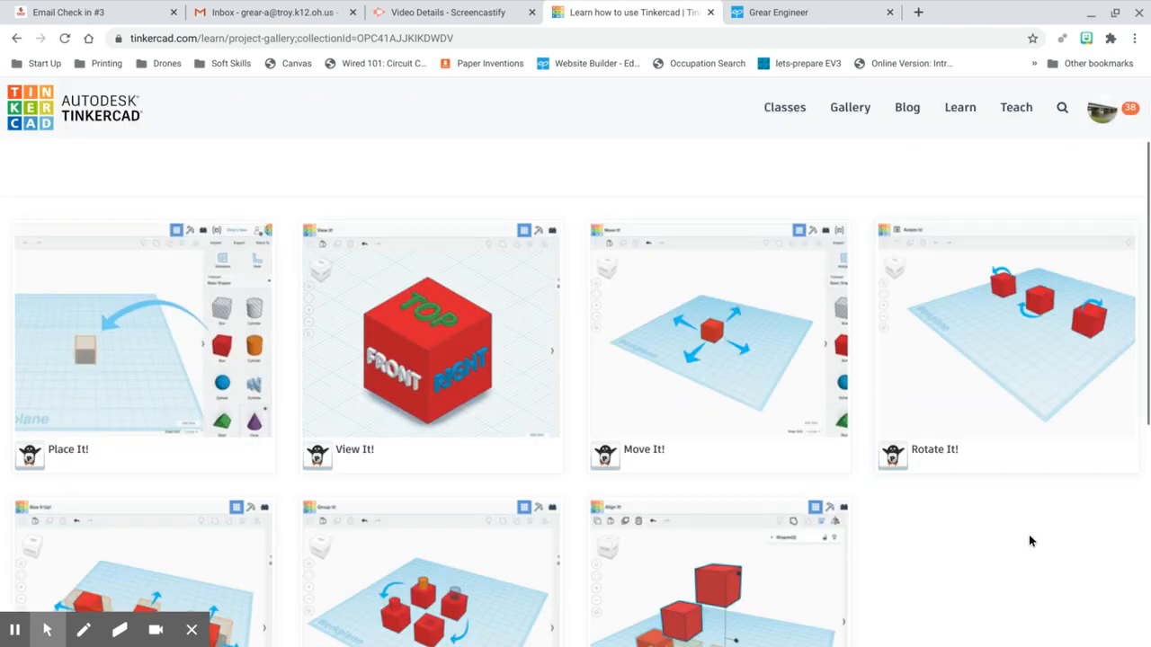
scroll("down", 3)
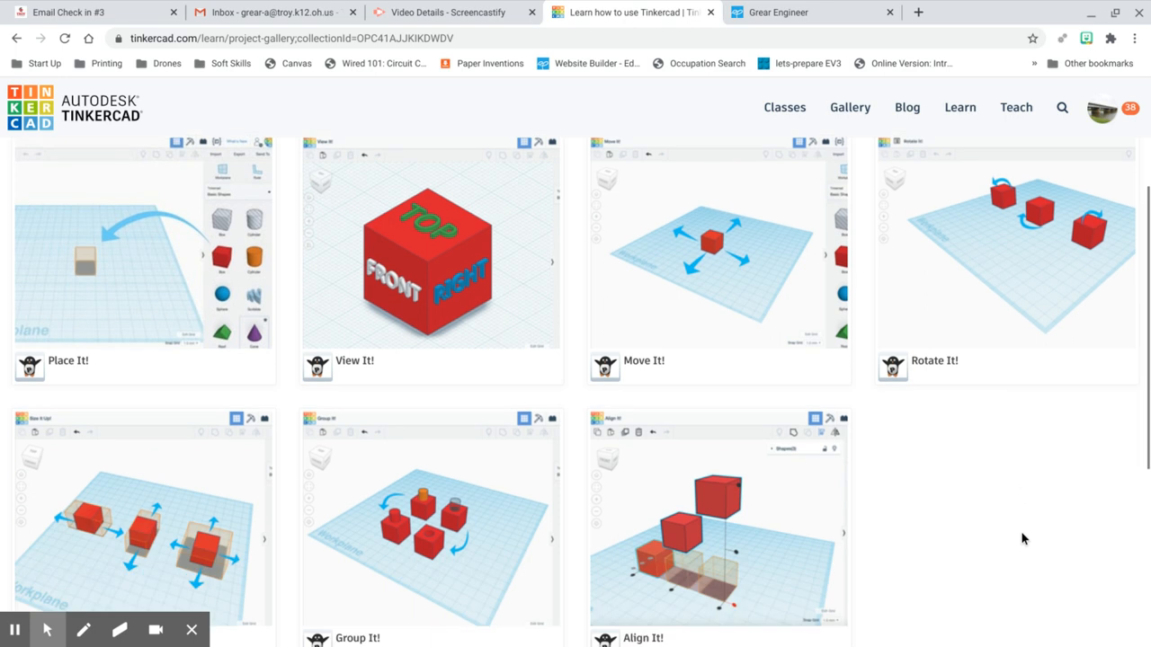
scroll("down", 3)
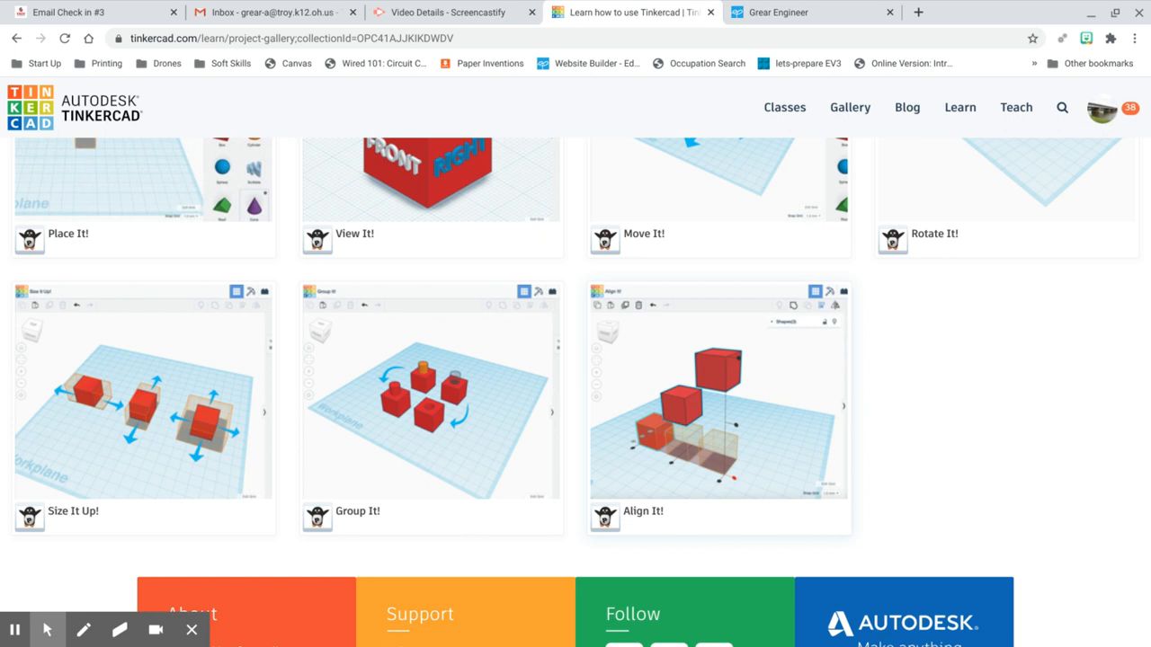
mouse_move(737, 497)
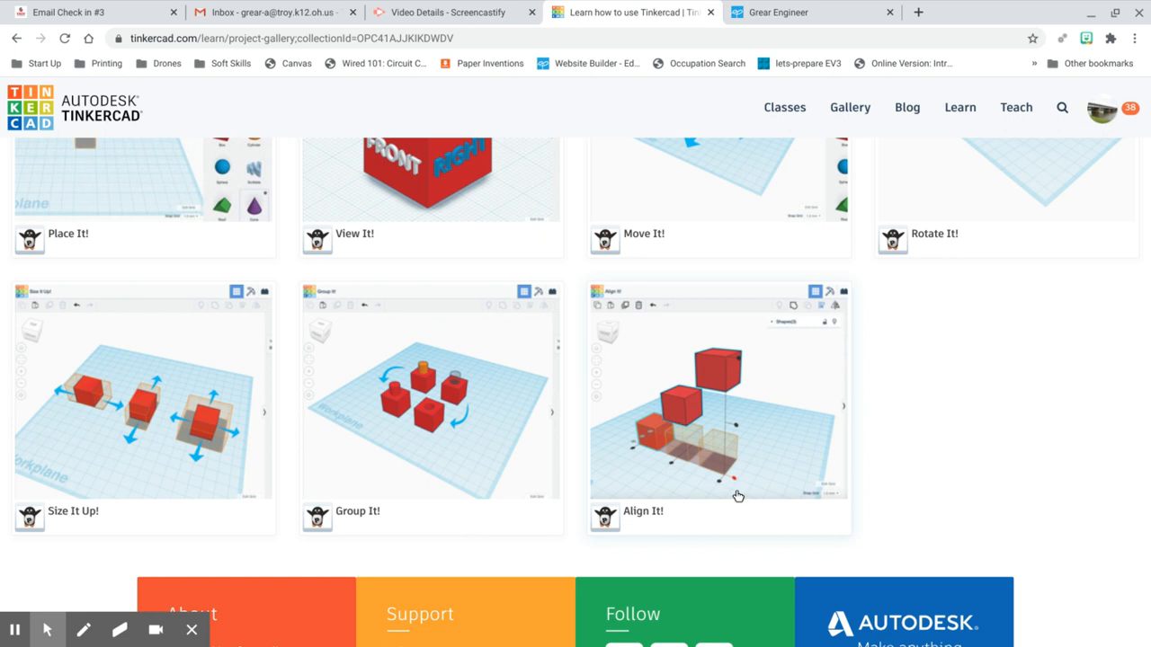
mouse_move(755, 449)
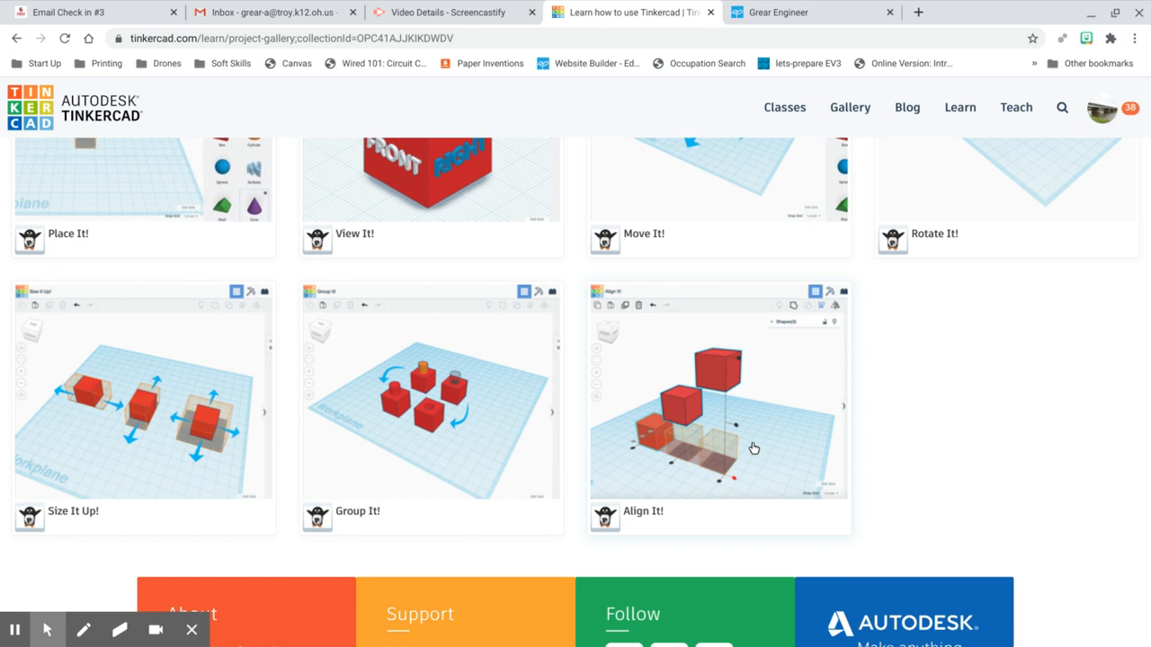
mouse_move(707, 392)
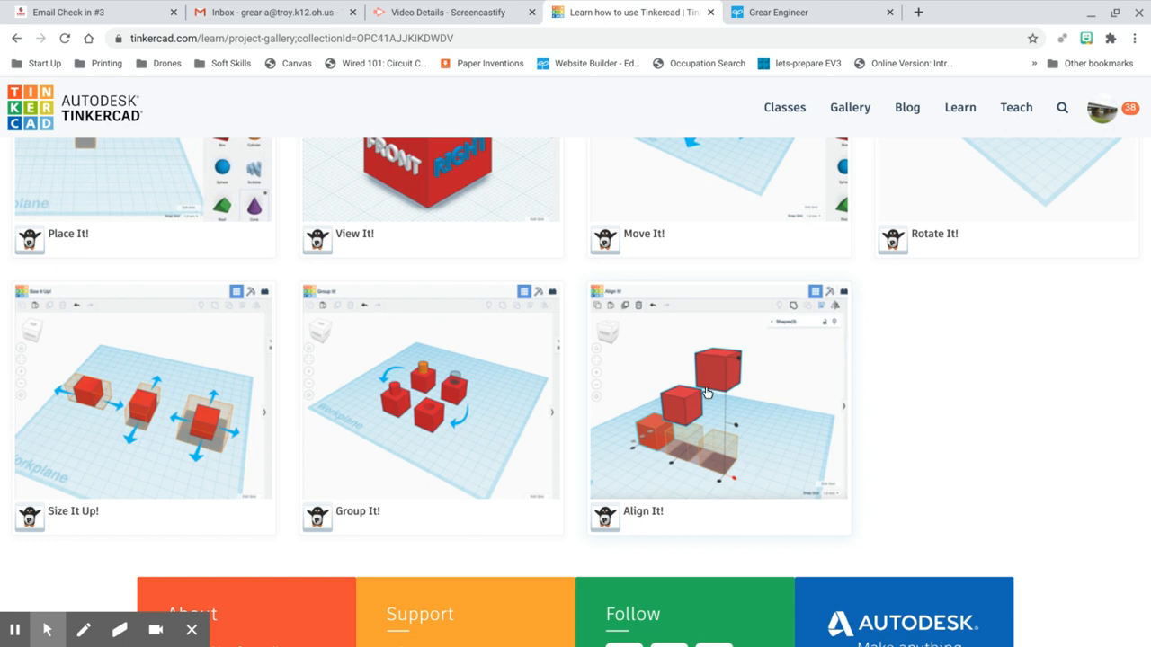
mouse_move(716, 392)
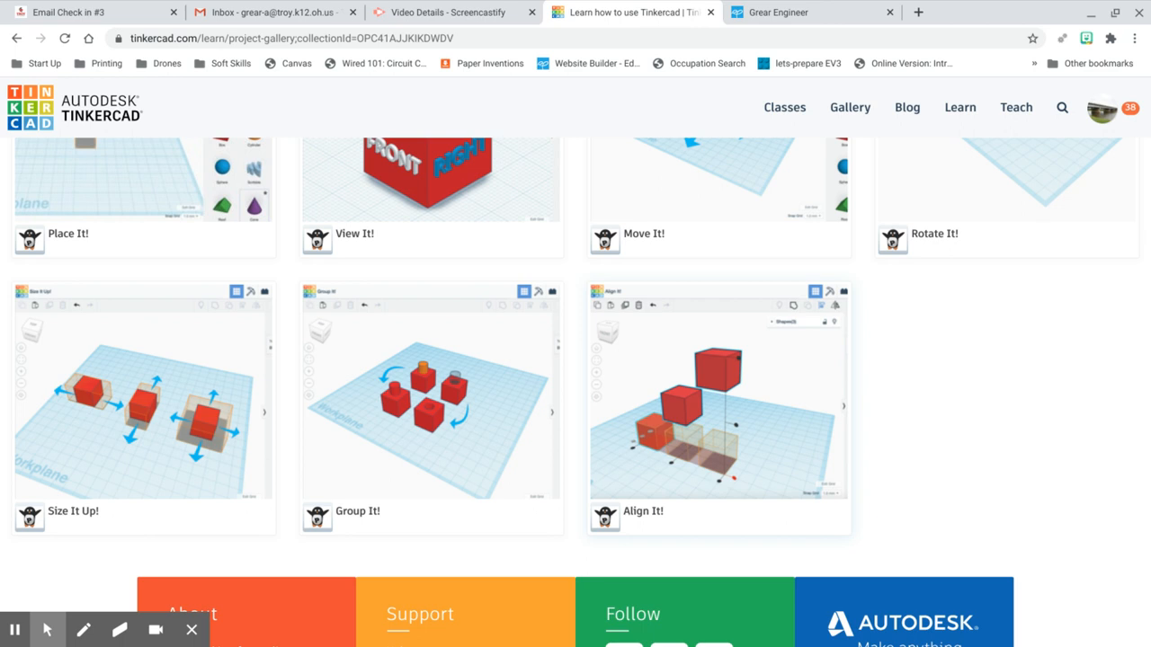
mouse_move(622, 388)
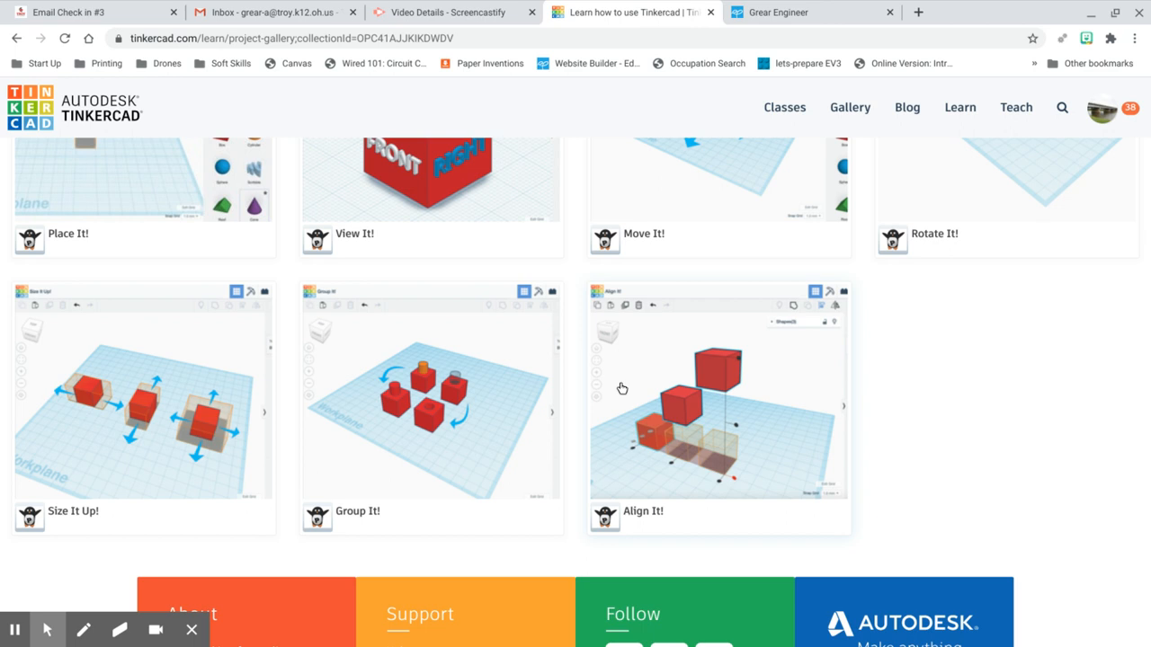
mouse_move(763, 338)
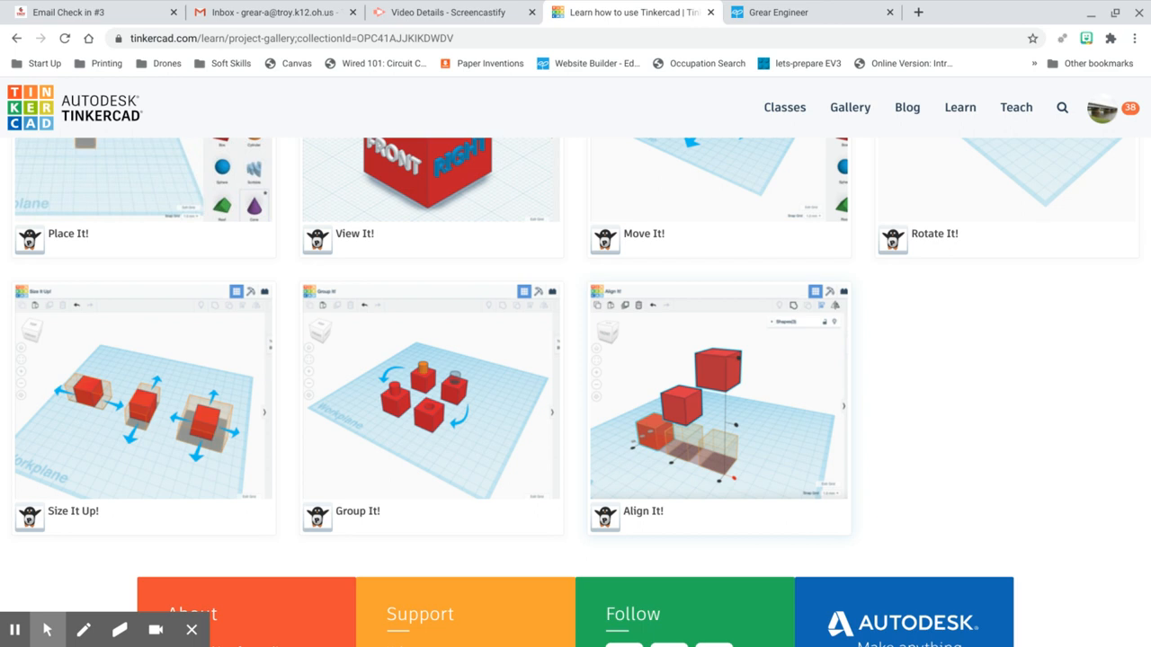
mouse_move(601, 457)
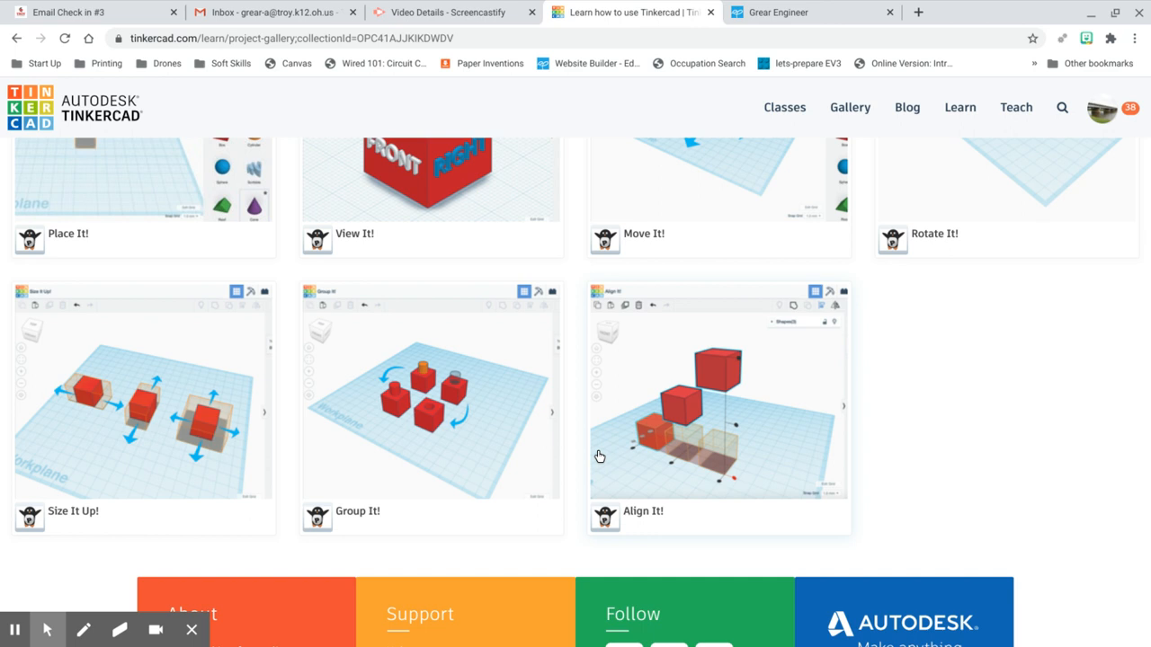
mouse_move(662, 375)
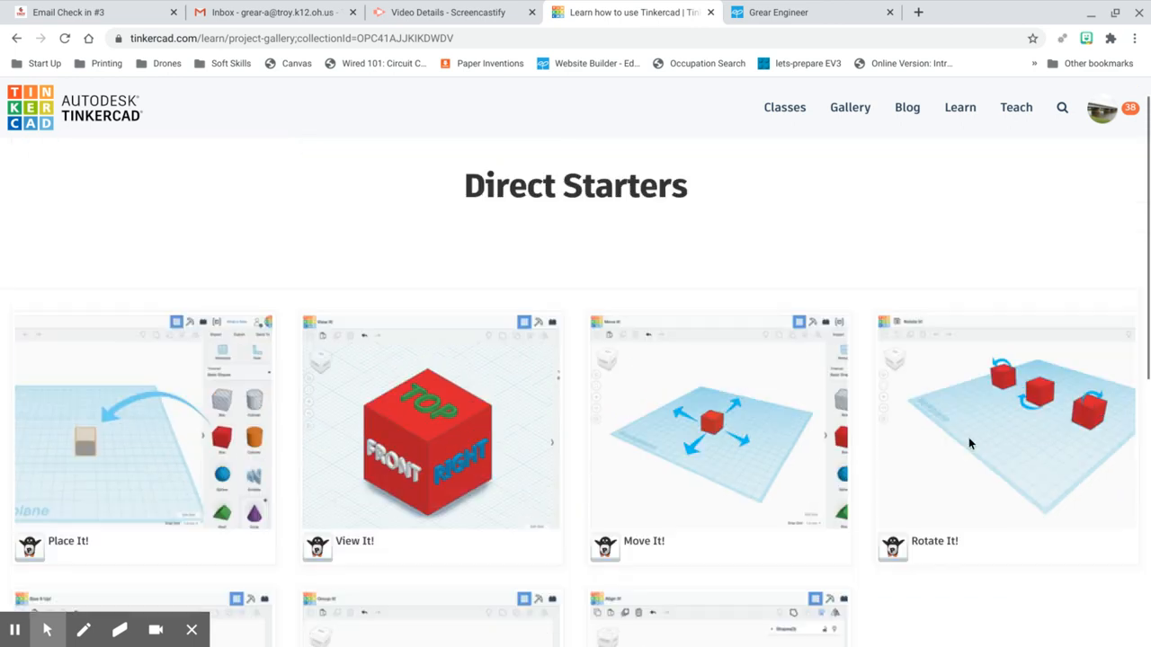
left_click(961, 108)
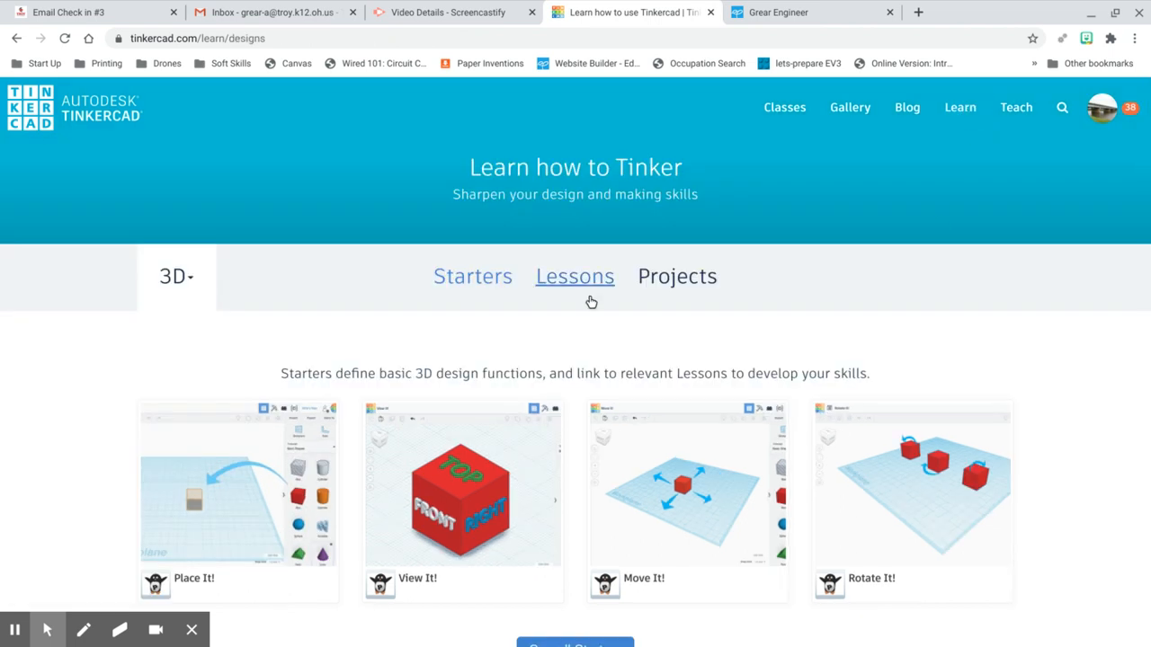
Show the Lessons listing and bring up the full Tinkercad Basic Skills lessons gallery
left_click(576, 277)
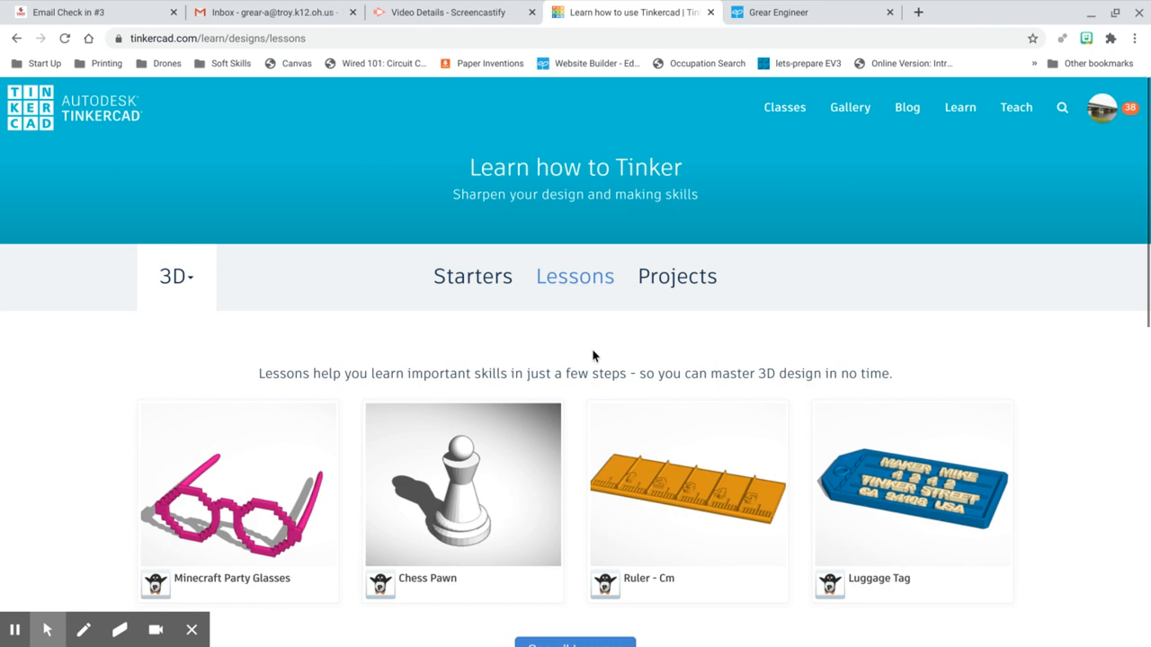
scroll("down", 3)
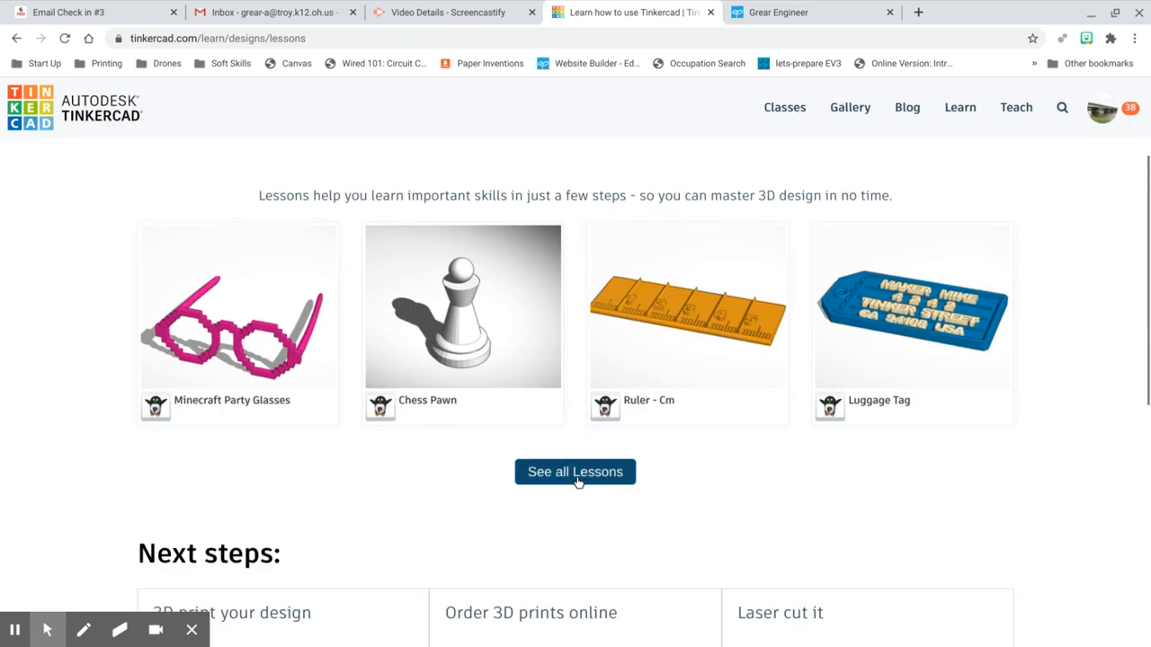
left_click(575, 471)
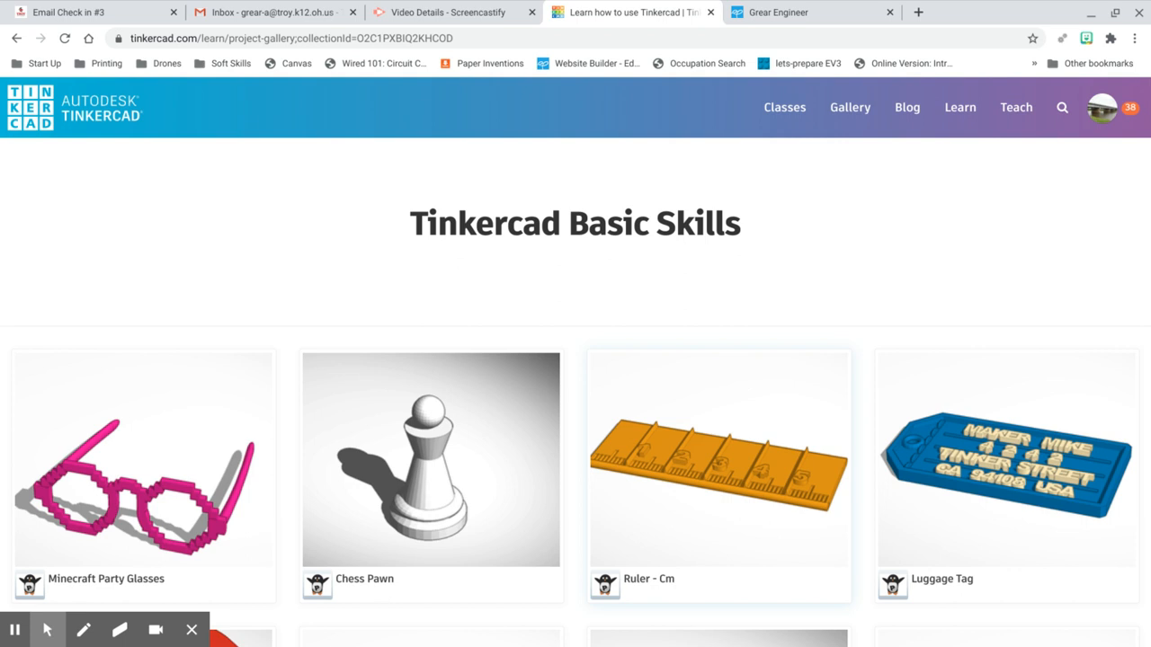
mouse_move(719, 333)
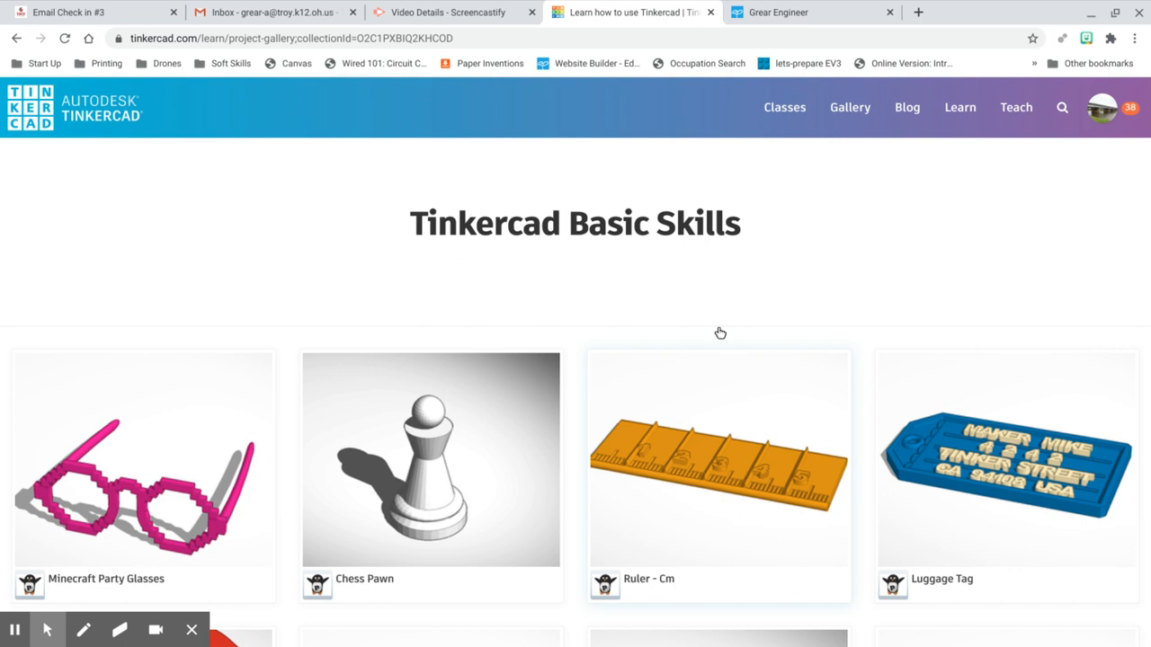